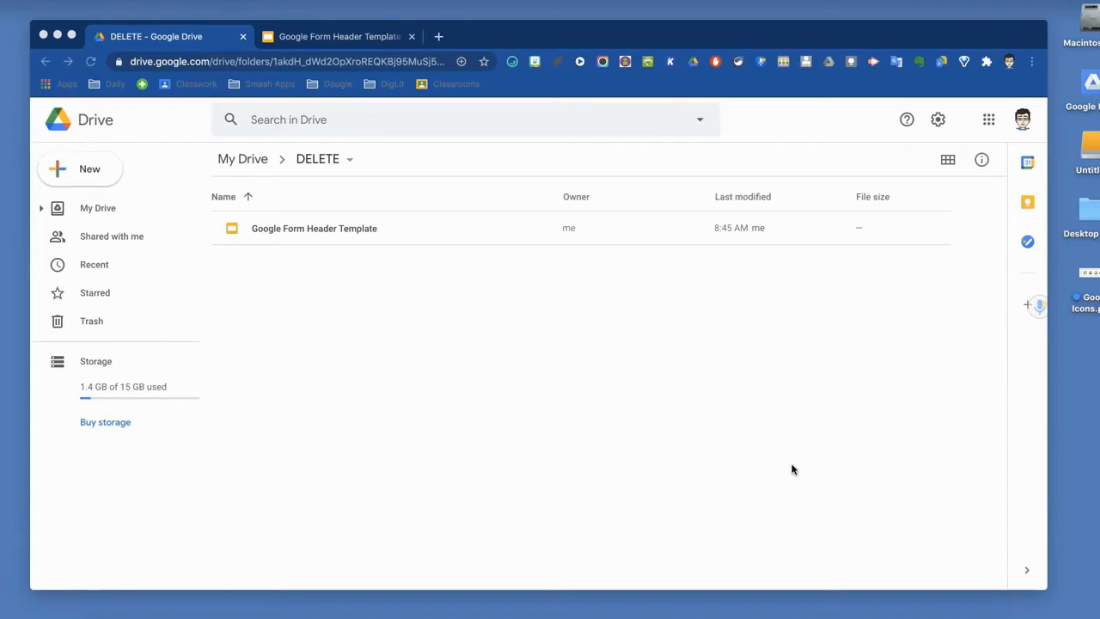
{"action": "mouse_move", "coordinate": [988, 120]}
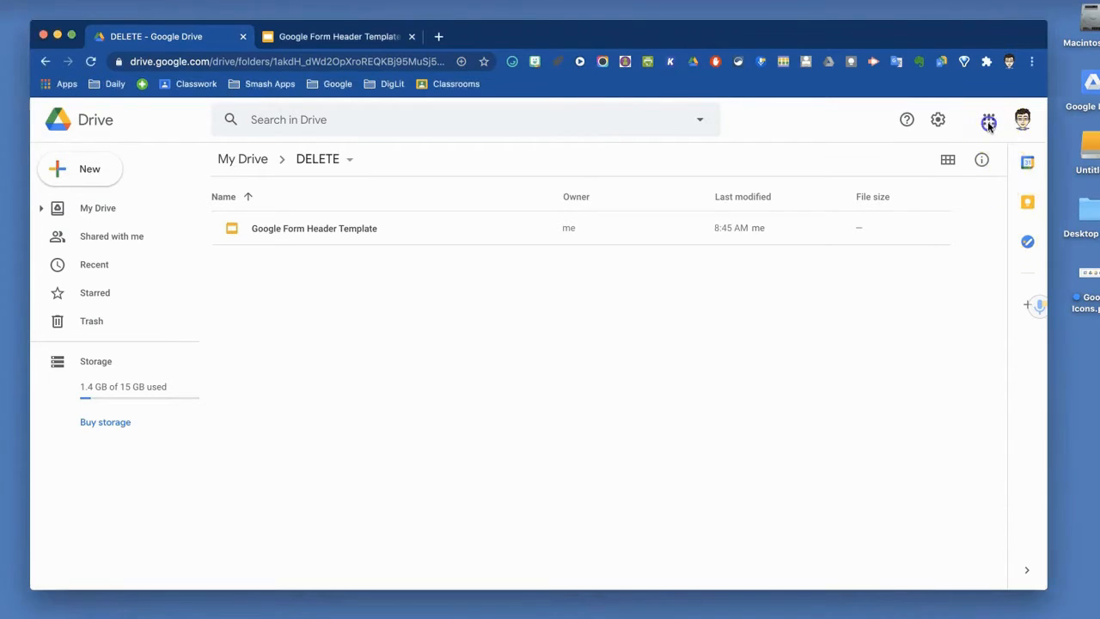
From Google Drive, create a new blank Google Form via New > Google Forms.
{"action": "left_click", "coordinate": [988, 120]}
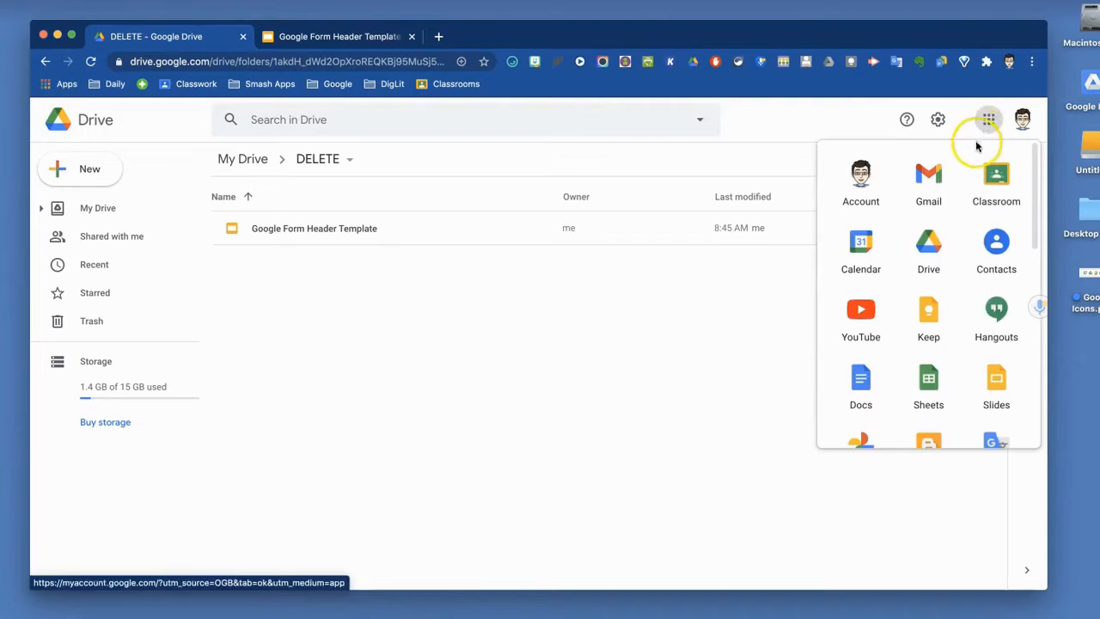
{"action": "scroll", "scroll_direction": "down", "scroll_amount": 3}
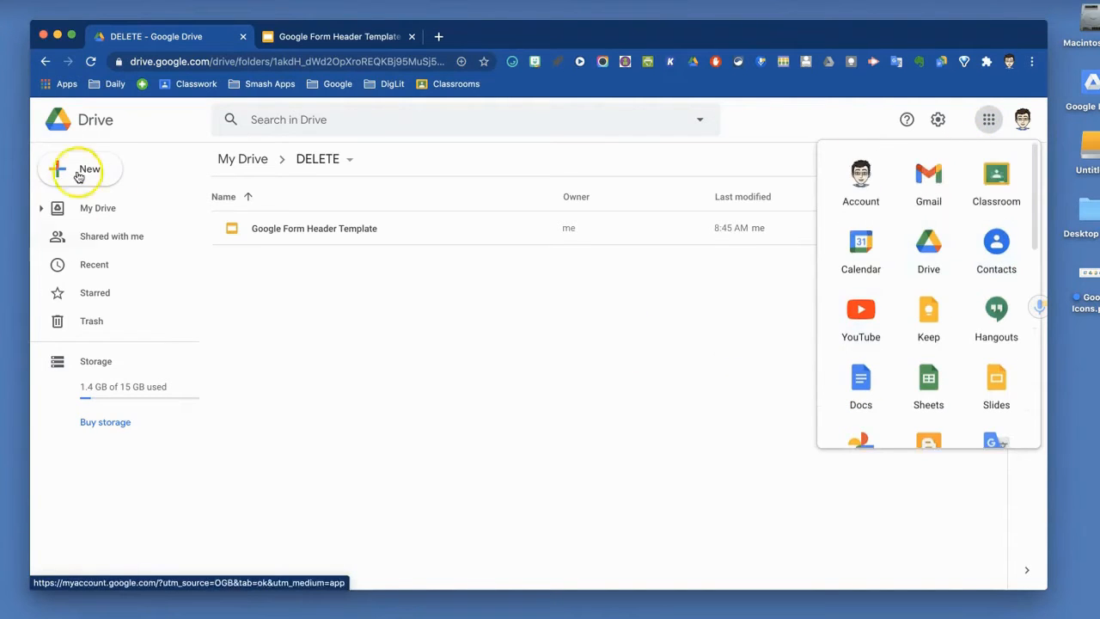
{"action": "left_click", "coordinate": [79, 169]}
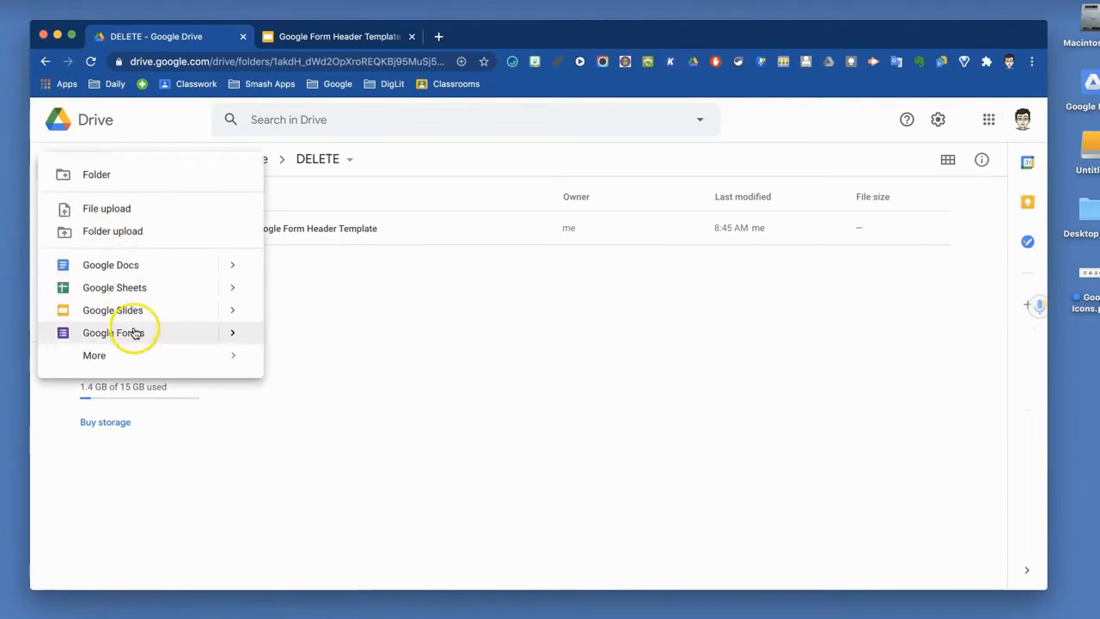
{"action": "left_click", "coordinate": [113, 334]}
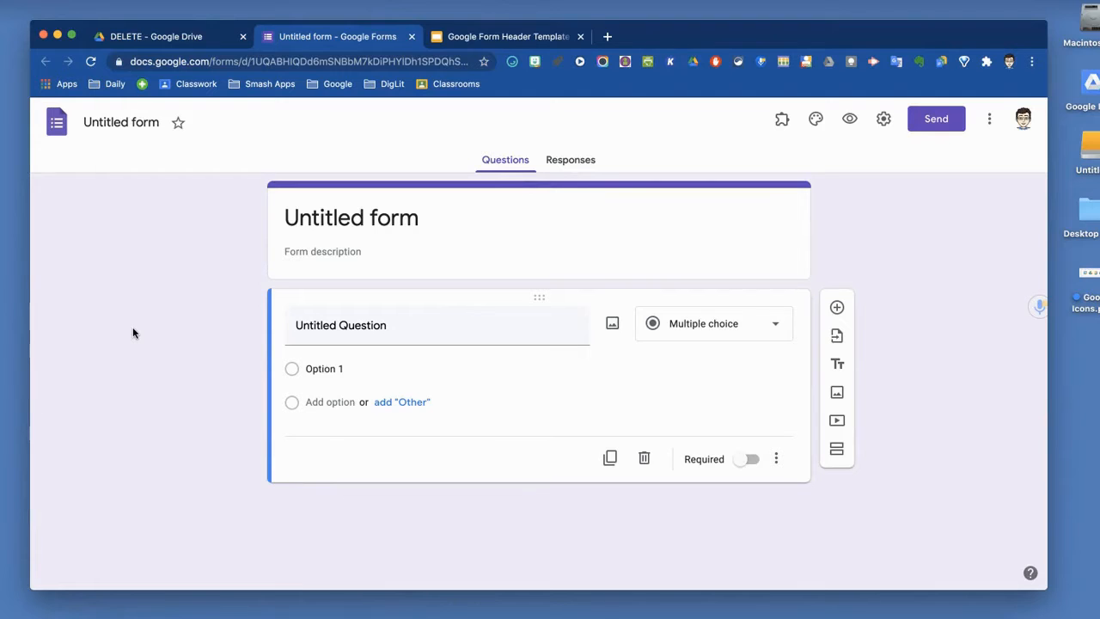
{"action": "mouse_move", "coordinate": [117, 158]}
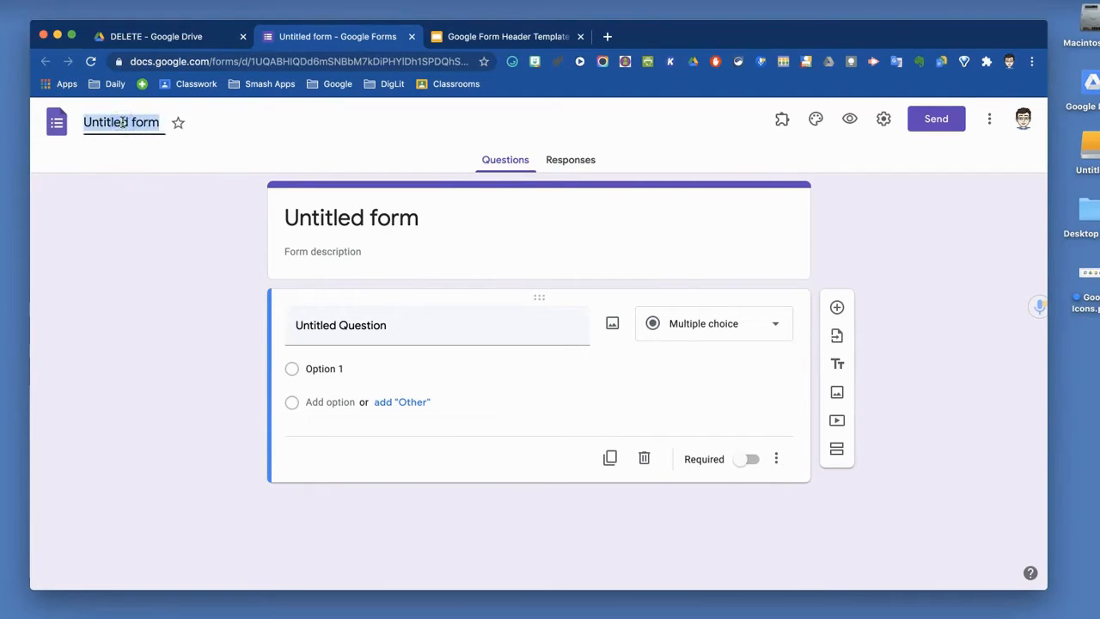
Title the form 'Sample Form' and move into the empty form description field.
{"action": "type", "text": "Sample Form"}
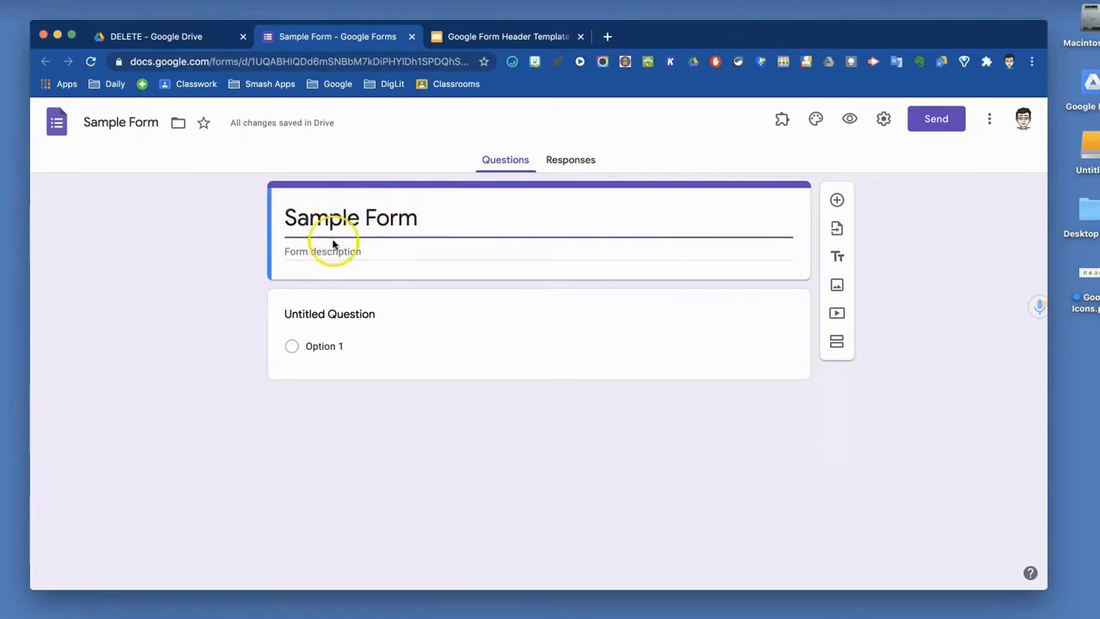
{"action": "left_click", "coordinate": [336, 251]}
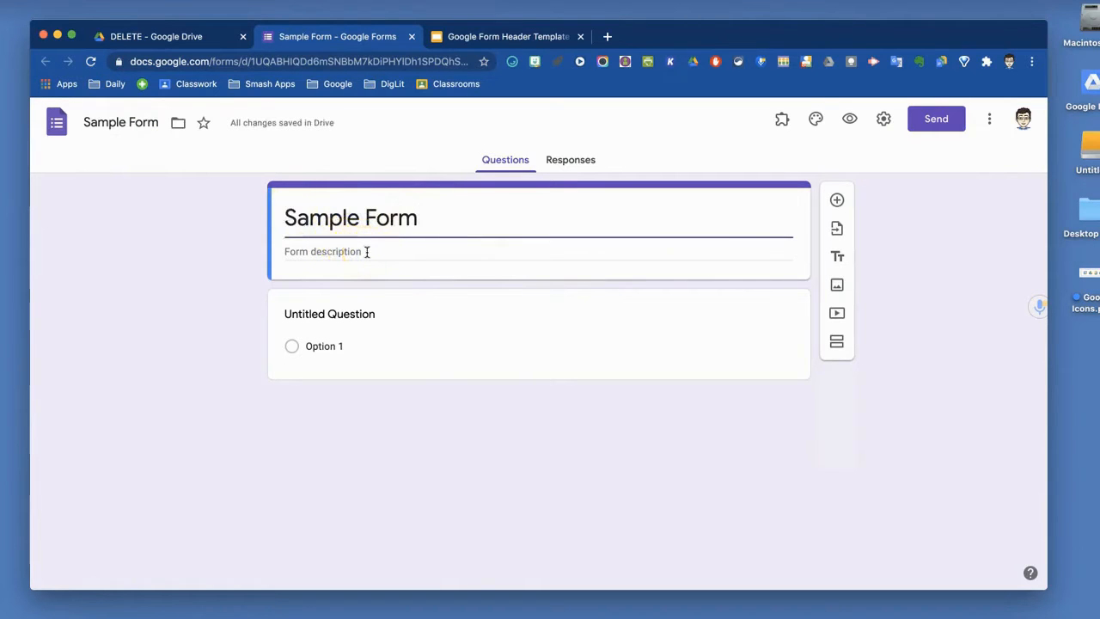
{"action": "left_click", "coordinate": [323, 251]}
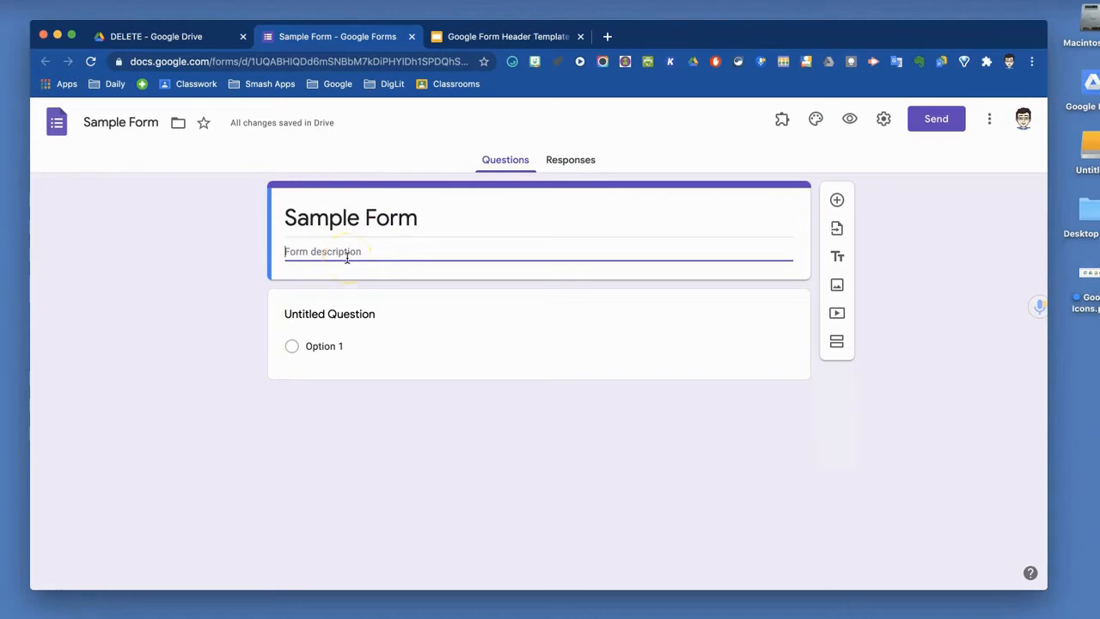
{"action": "mouse_move", "coordinate": [727, 151]}
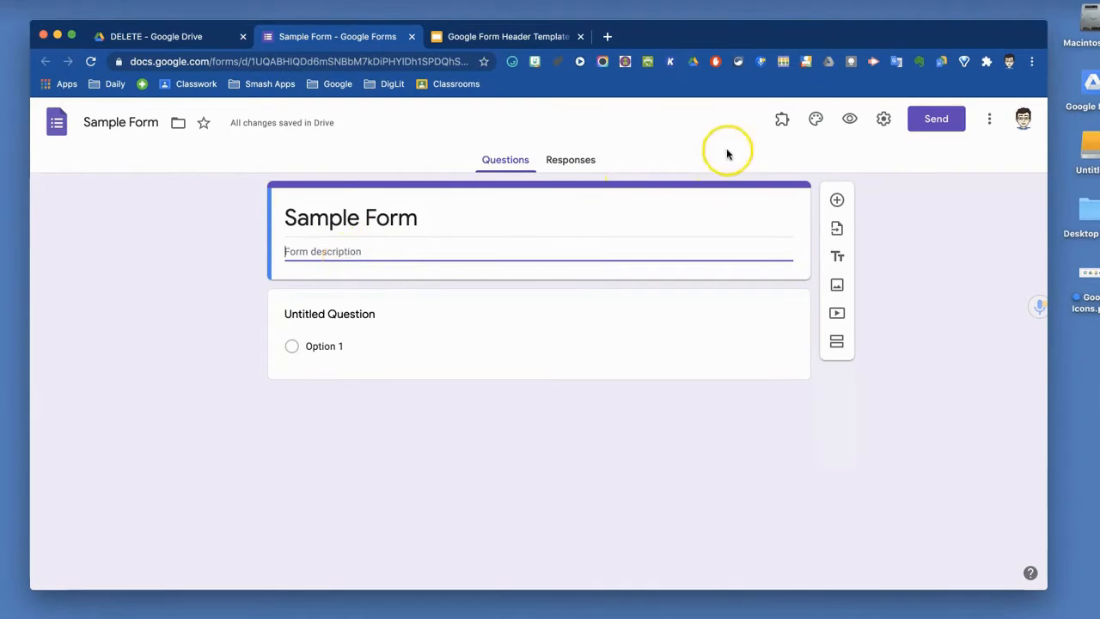
{"action": "mouse_move", "coordinate": [849, 119]}
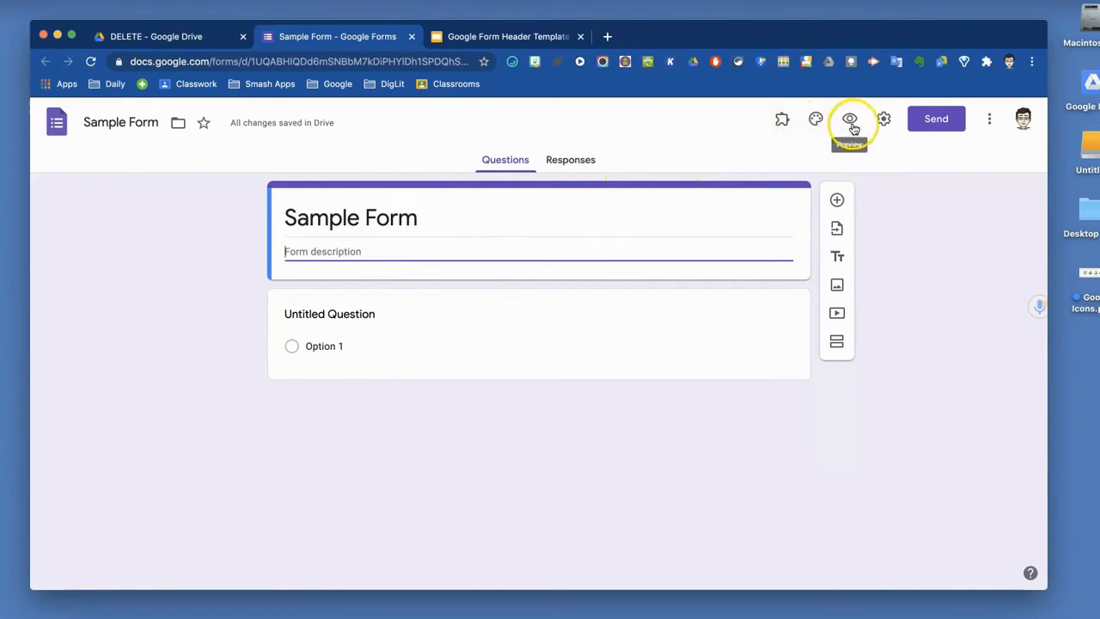
{"action": "mouse_move", "coordinate": [1023, 118]}
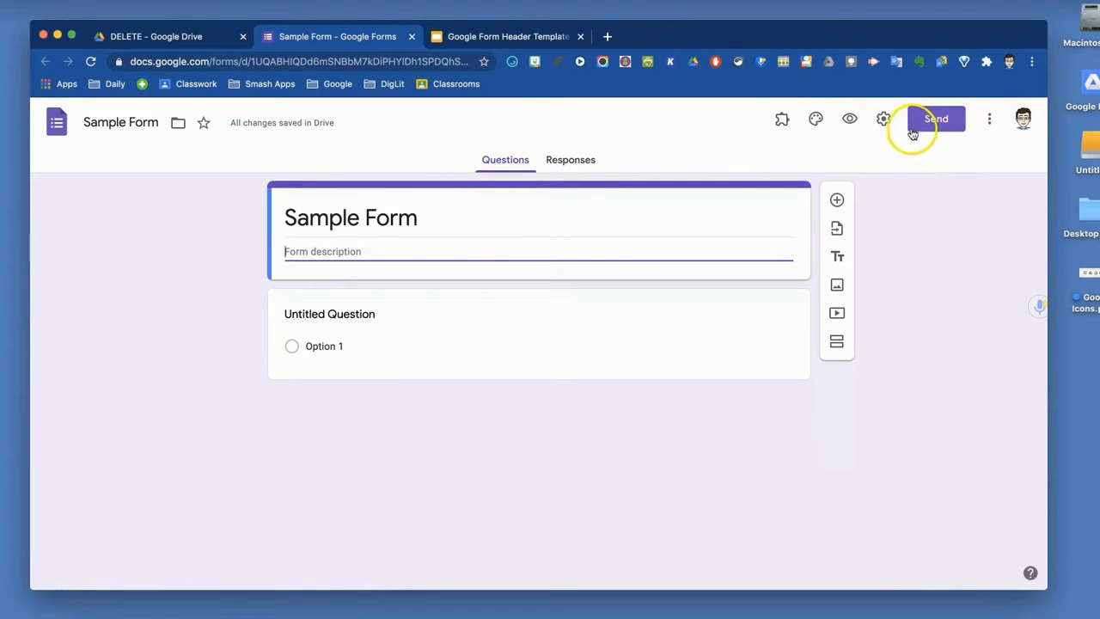
{"action": "mouse_move", "coordinate": [908, 148]}
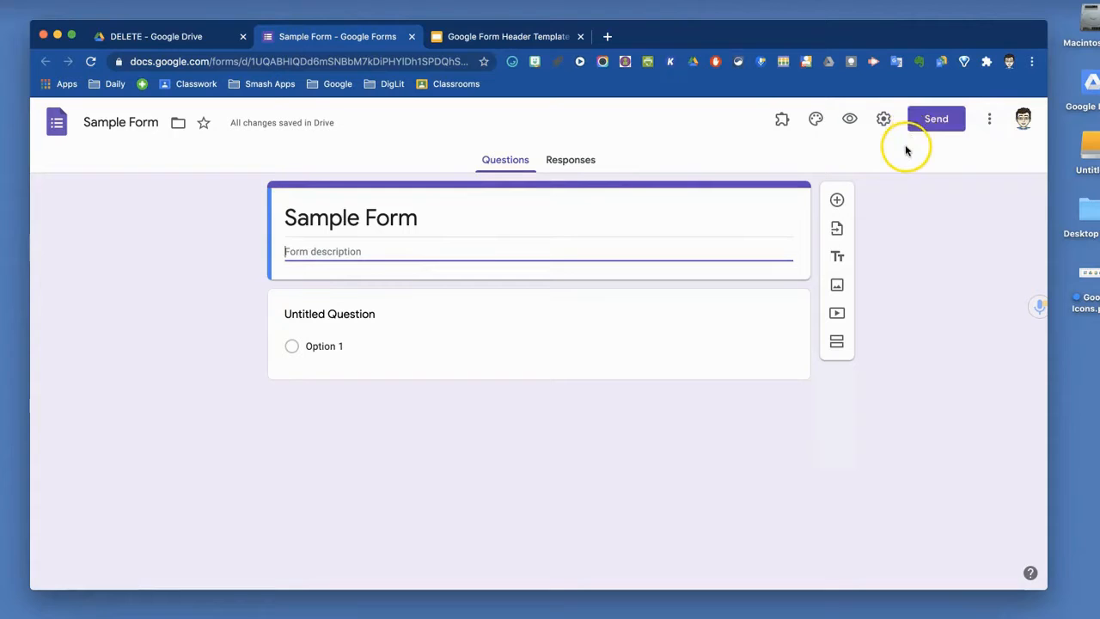
{"action": "mouse_move", "coordinate": [902, 152]}
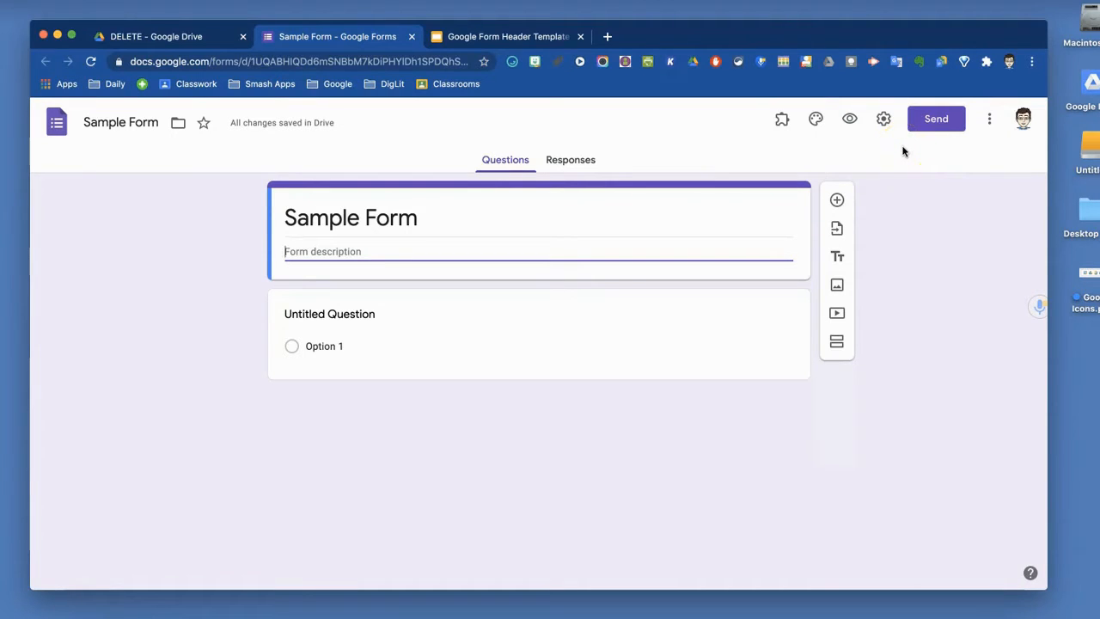
{"action": "mouse_move", "coordinate": [901, 155]}
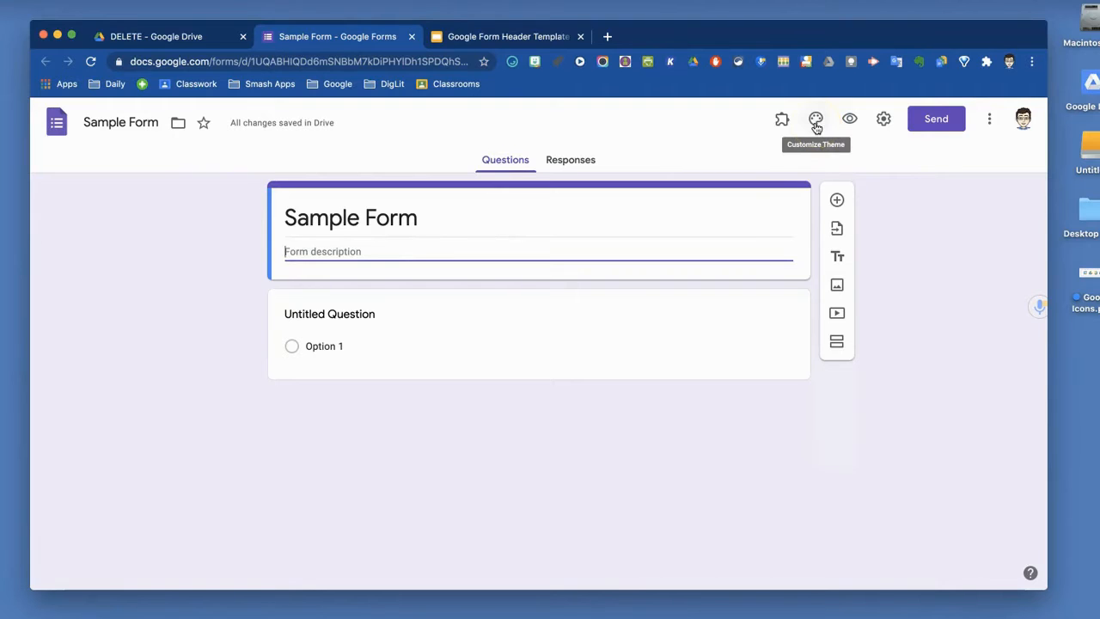
{"action": "mouse_move", "coordinate": [707, 467]}
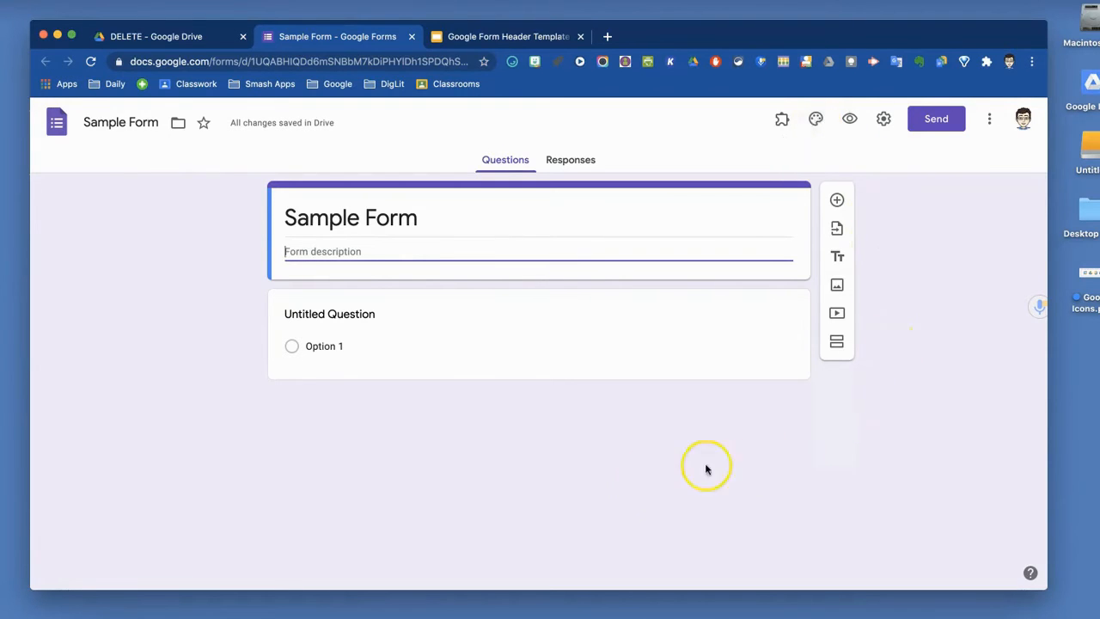
{"action": "mouse_move", "coordinate": [887, 350]}
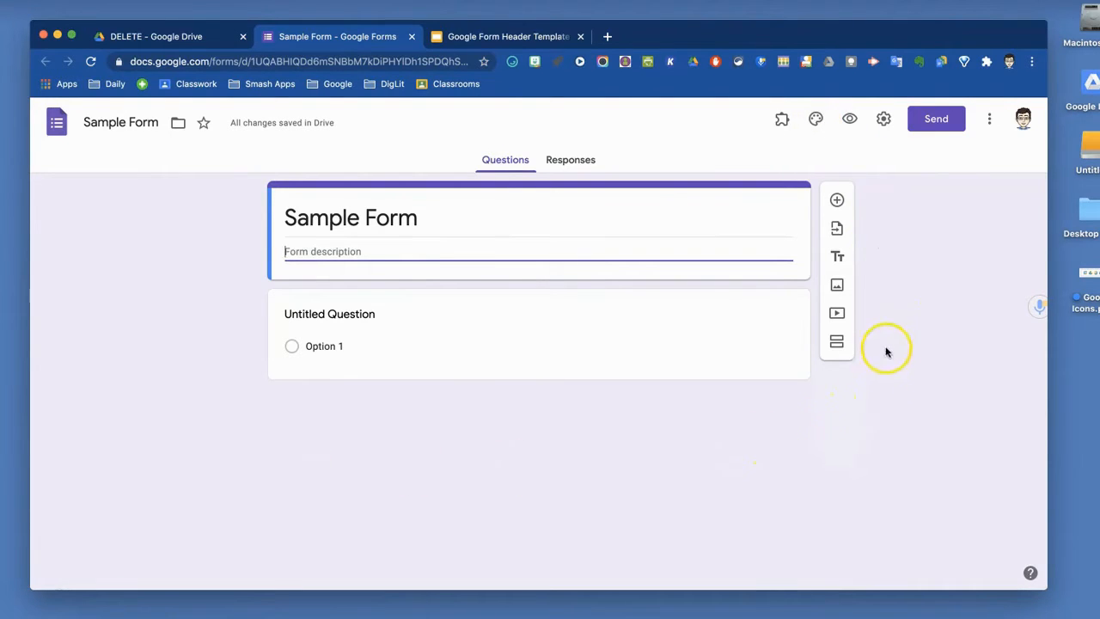
{"action": "mouse_move", "coordinate": [529, 191]}
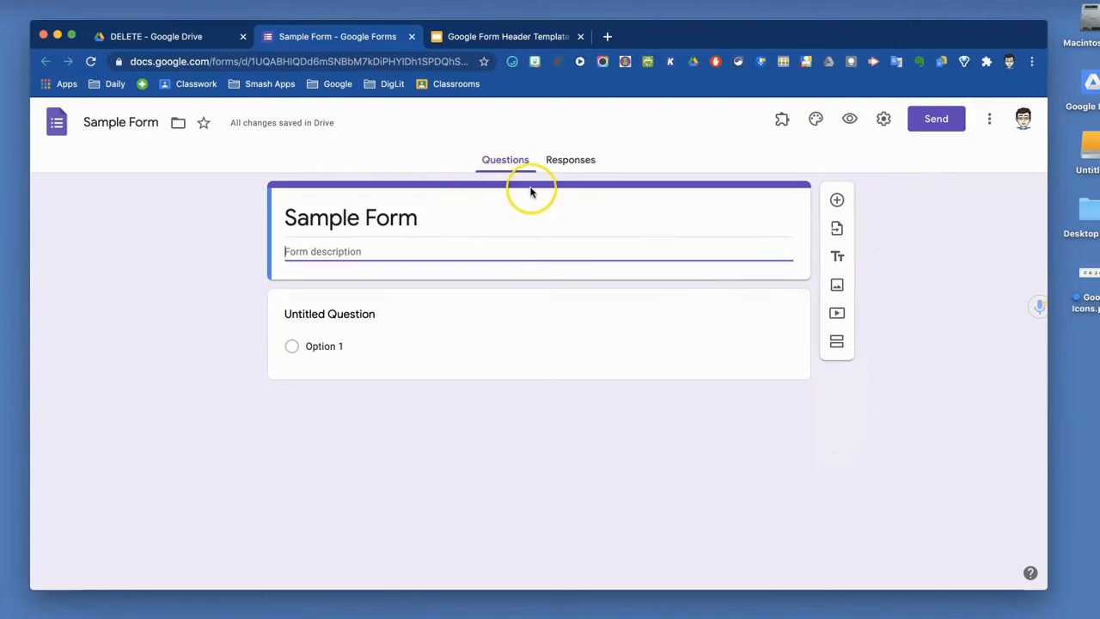
Open the Theme options panel for Sample Form via the palette icon.
{"action": "left_click", "coordinate": [815, 119]}
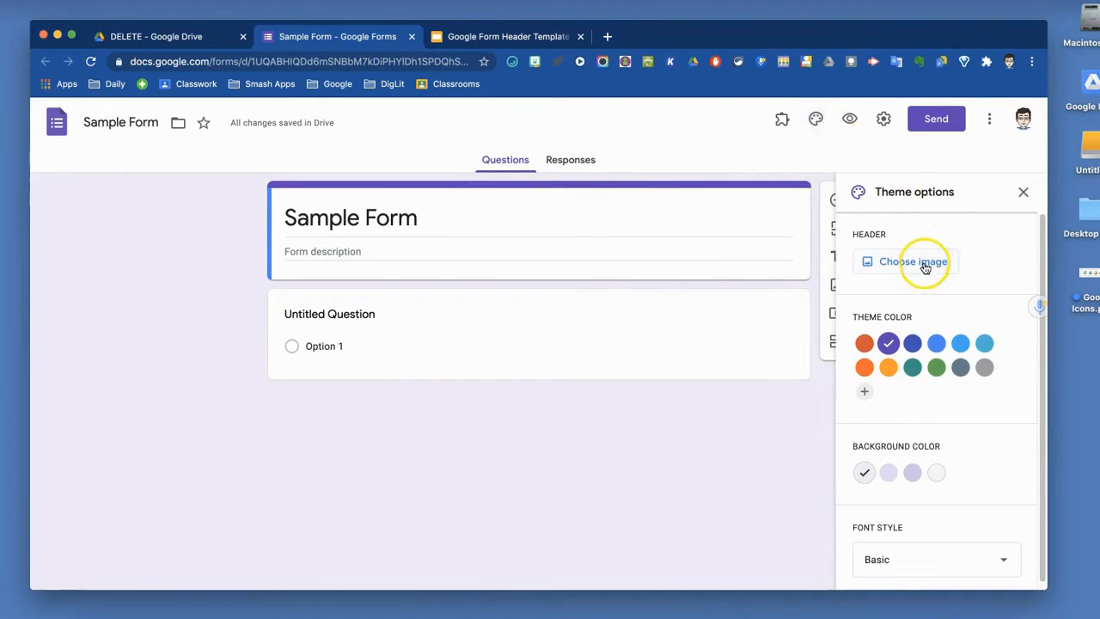
Browse the header image gallery and Upload option, then choose the candy-pill header image.
{"action": "left_click", "coordinate": [912, 261]}
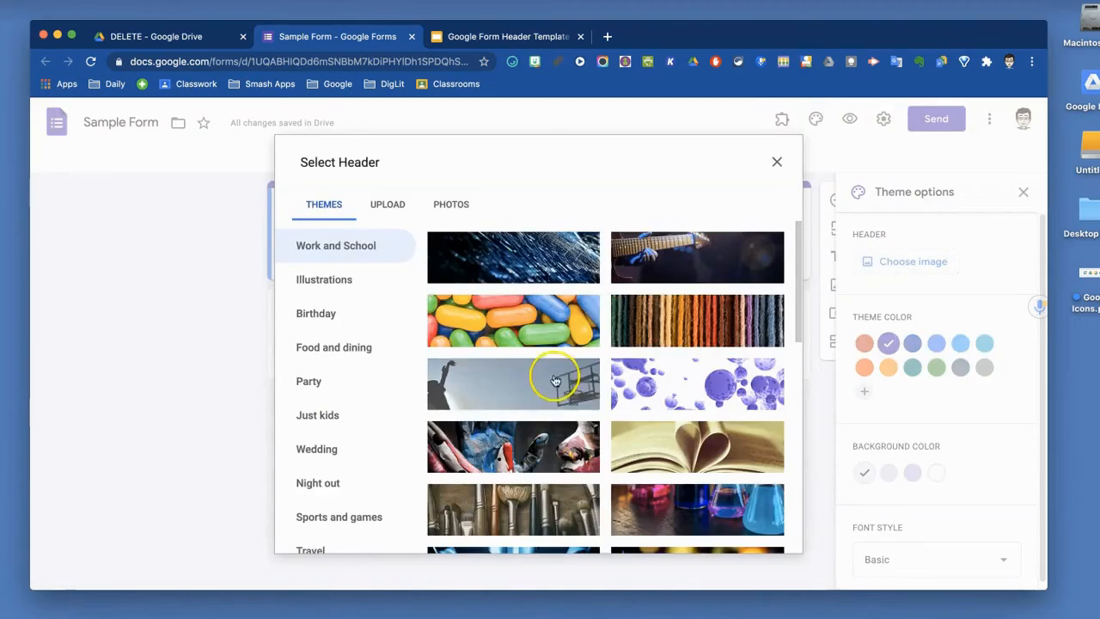
{"action": "scroll", "scroll_direction": "down", "scroll_amount": 3}
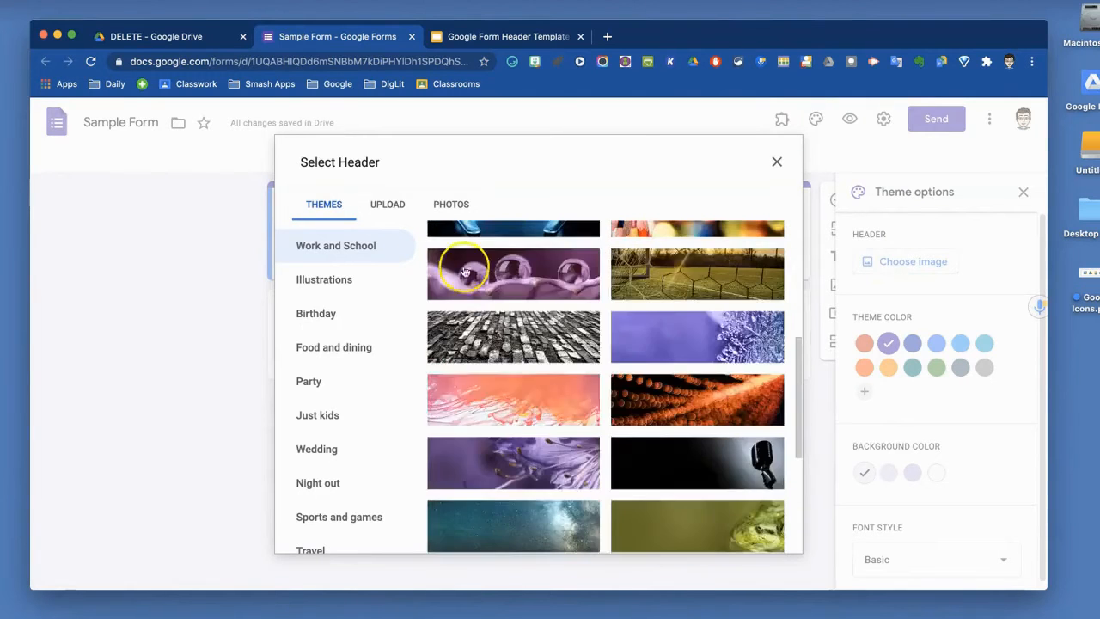
{"action": "left_click", "coordinate": [387, 204]}
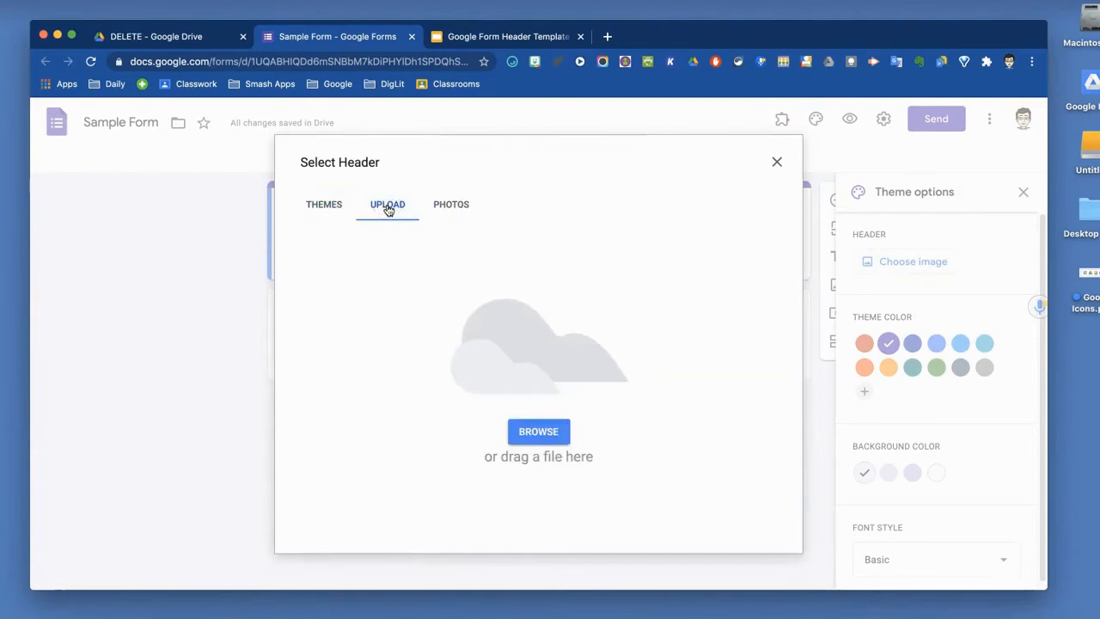
{"action": "left_click", "coordinate": [324, 203]}
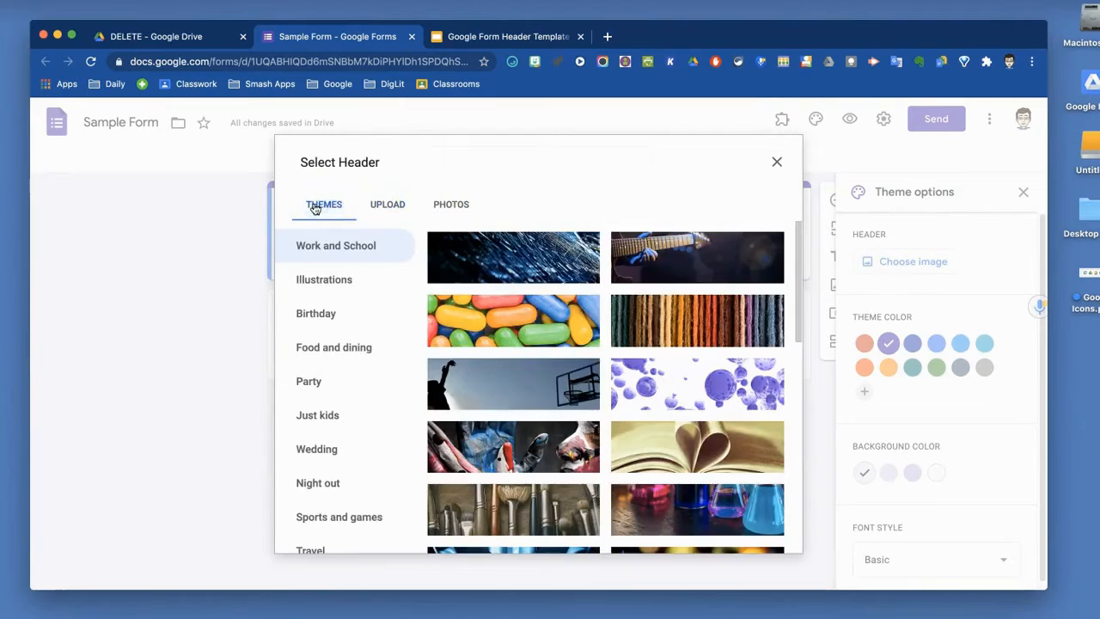
{"action": "mouse_move", "coordinate": [533, 385]}
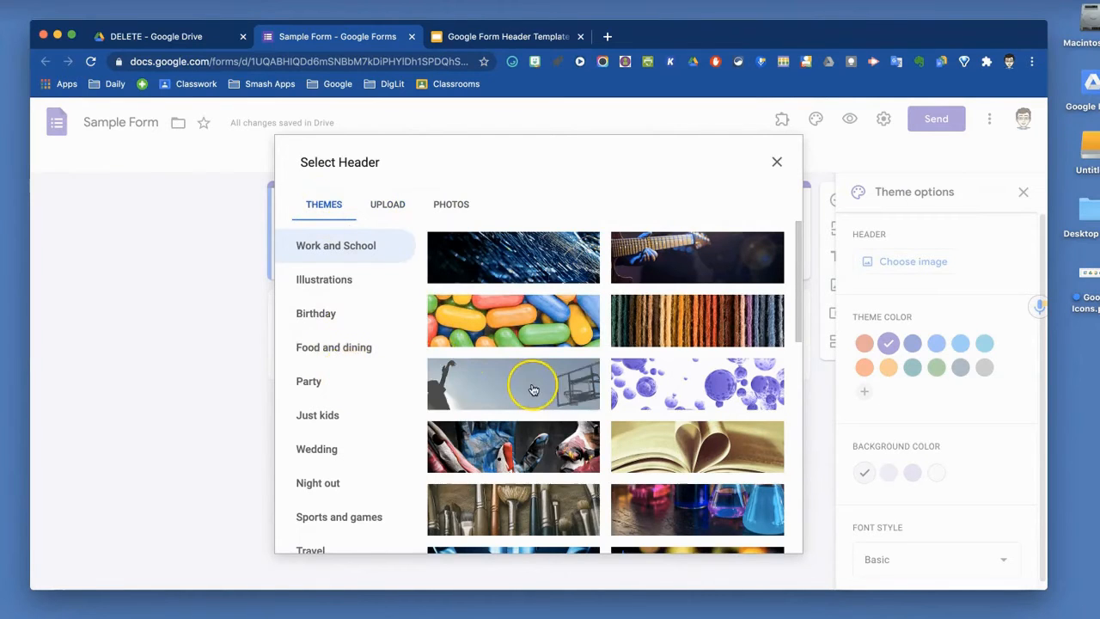
{"action": "scroll", "scroll_direction": "down", "scroll_amount": 3}
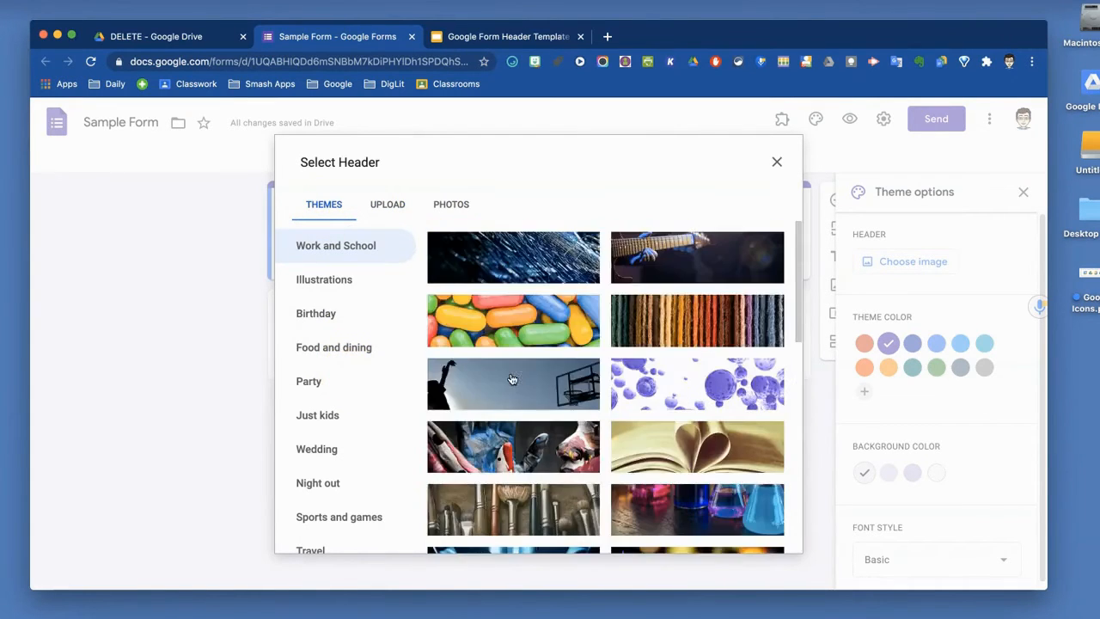
{"action": "left_click", "coordinate": [512, 321]}
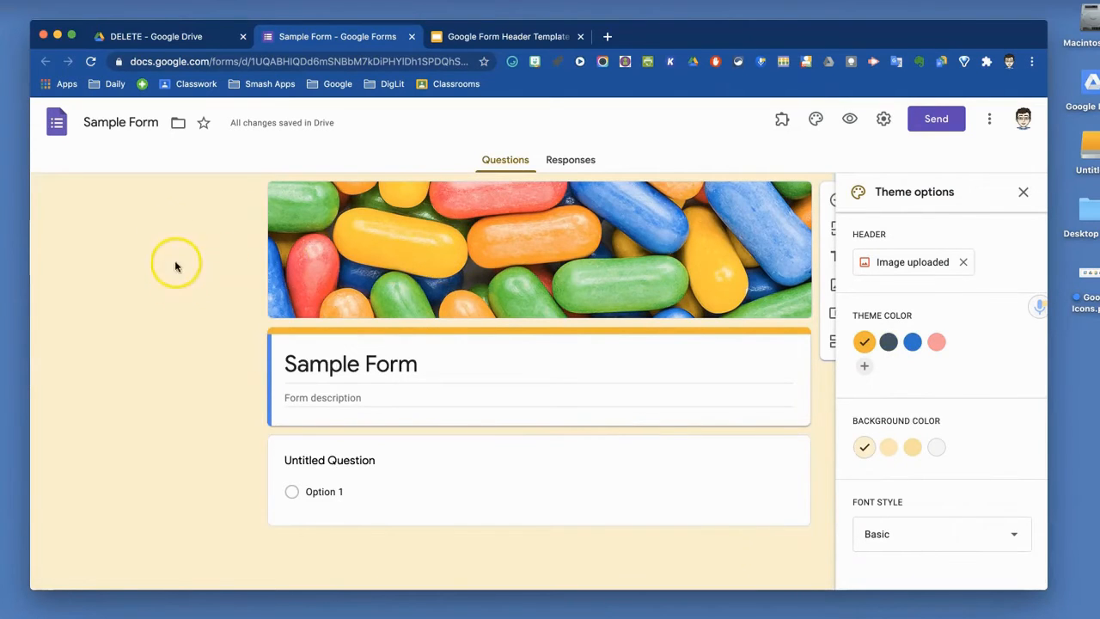
{"action": "mouse_move", "coordinate": [575, 337]}
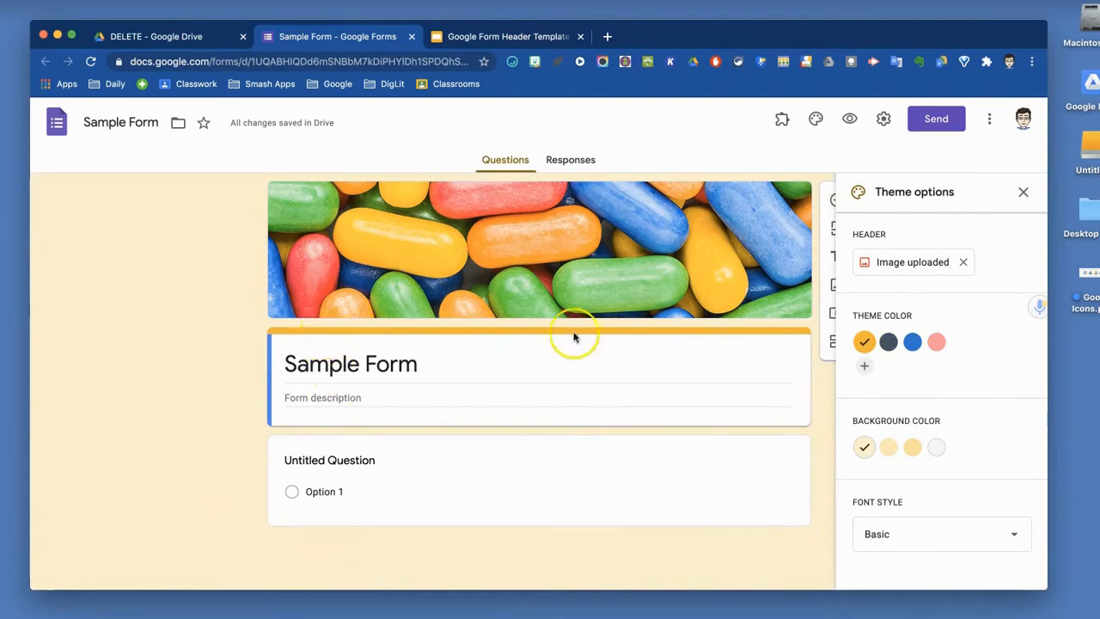
{"action": "mouse_move", "coordinate": [703, 344]}
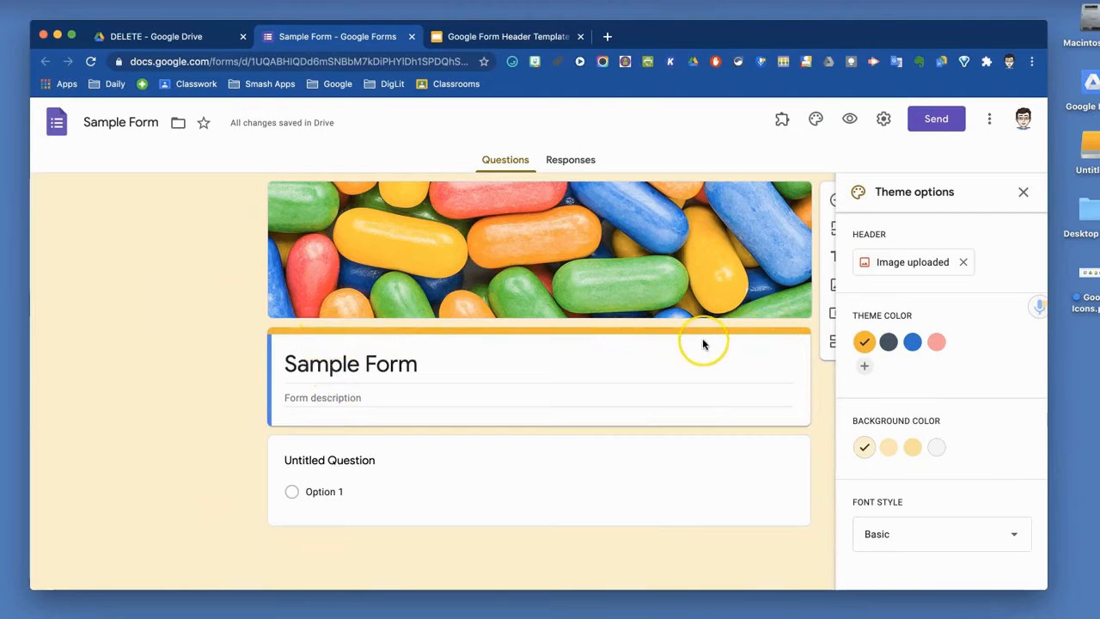
{"action": "mouse_move", "coordinate": [426, 351]}
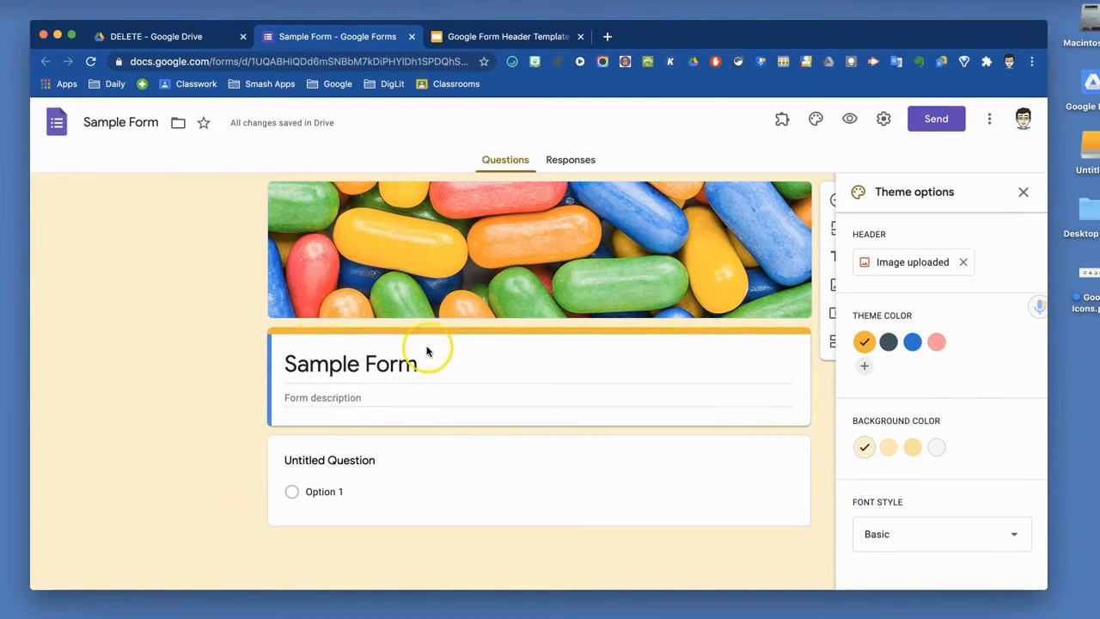
{"action": "mouse_move", "coordinate": [382, 274]}
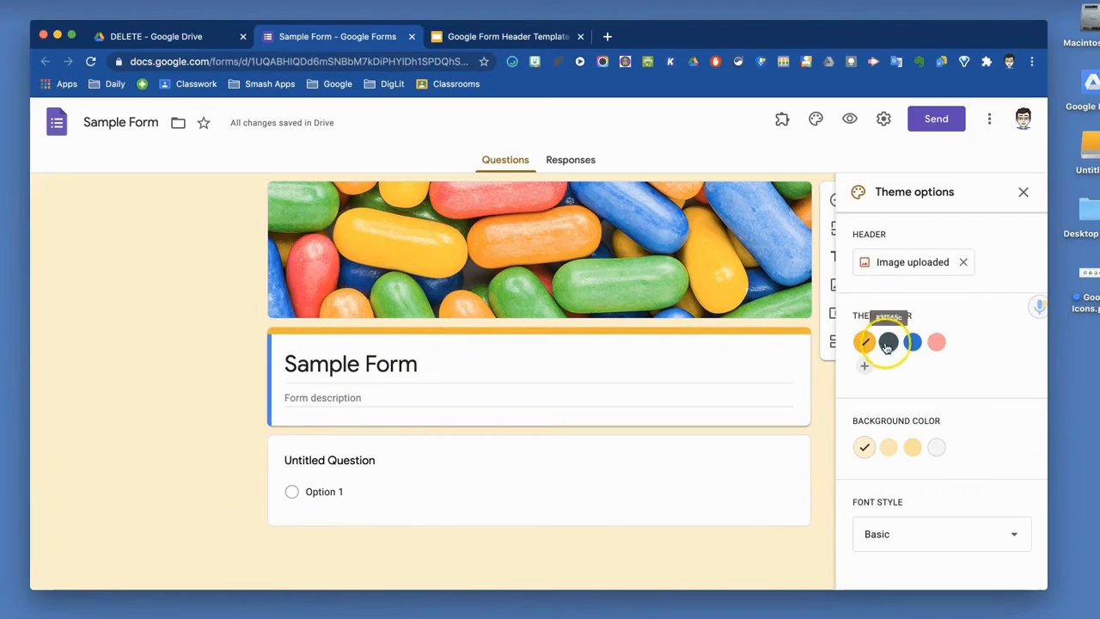
Try dark gray, blue, pink and orange theme colours, settling on pink with a deeper pink background.
{"action": "left_click", "coordinate": [889, 342]}
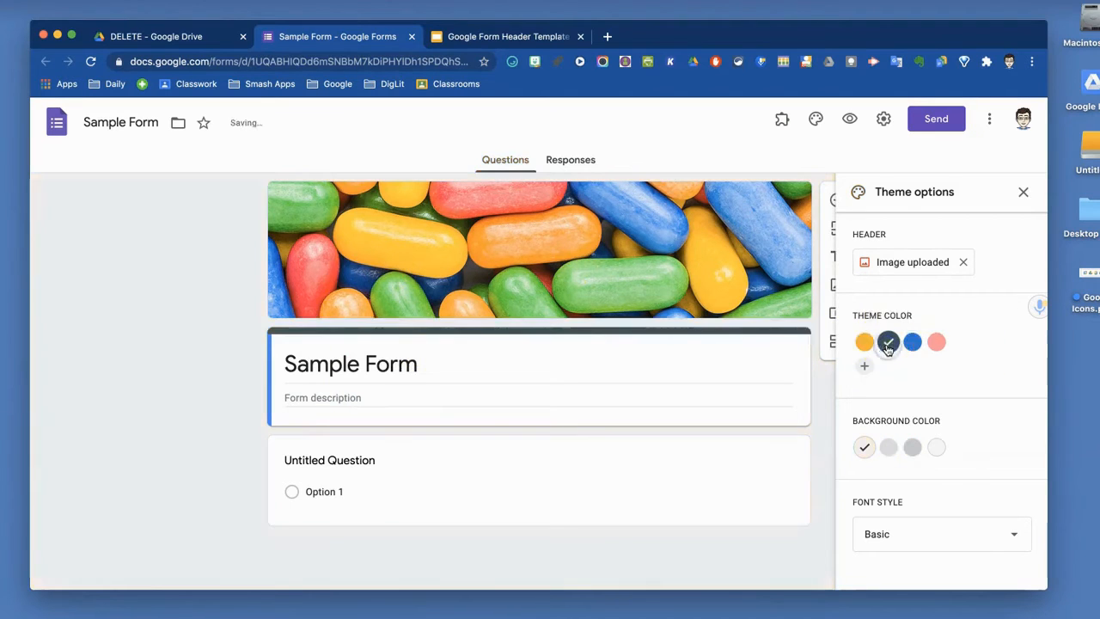
{"action": "left_click", "coordinate": [888, 342]}
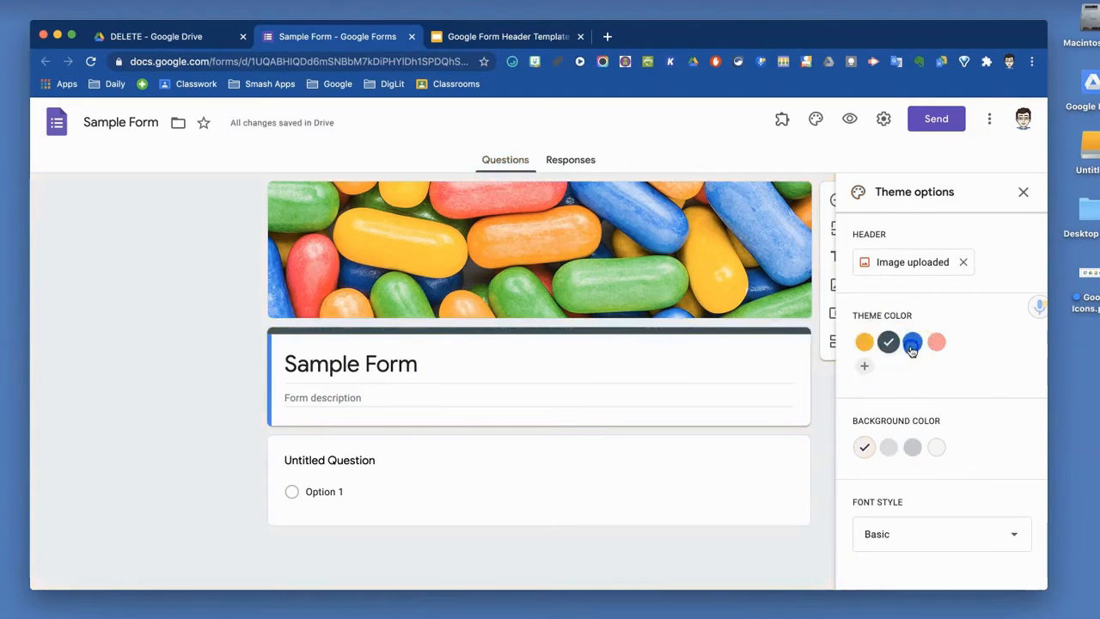
{"action": "left_click", "coordinate": [935, 342]}
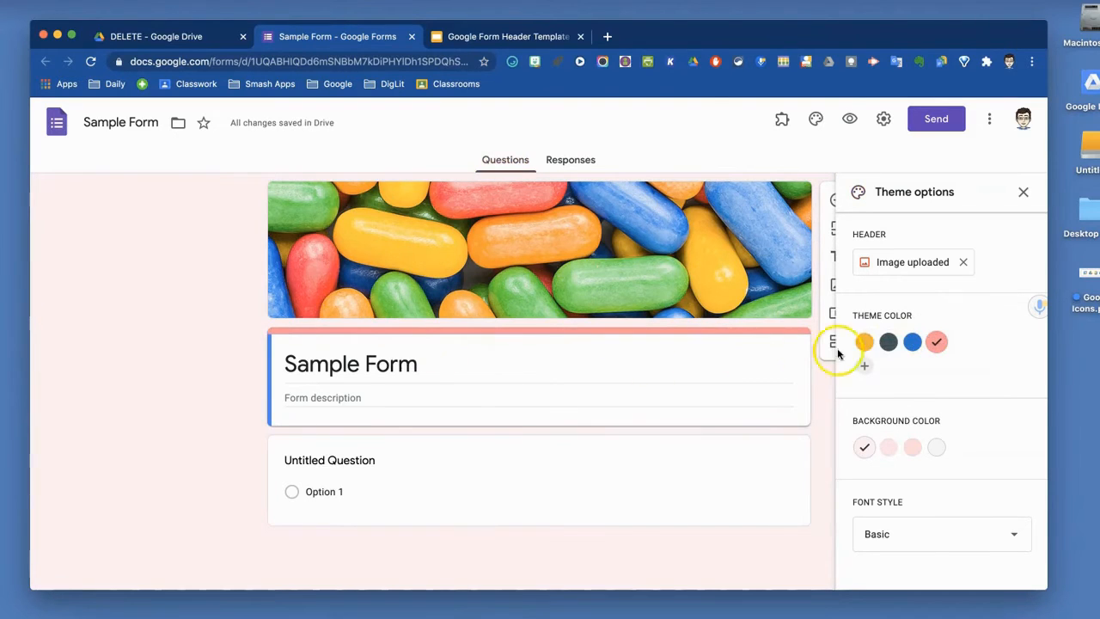
{"action": "left_click", "coordinate": [865, 343]}
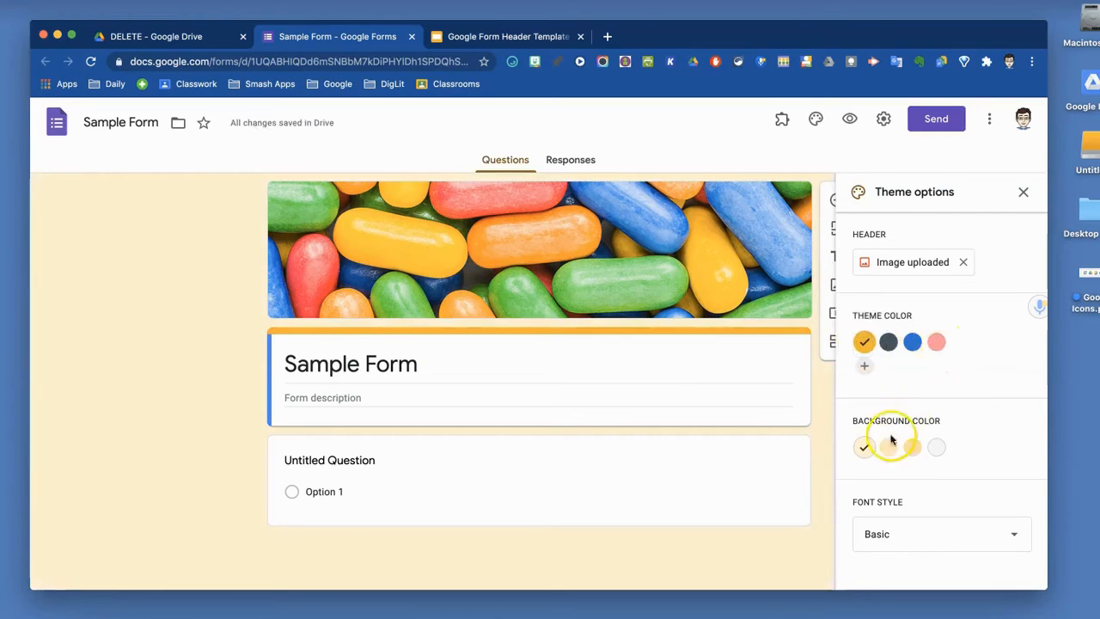
{"action": "left_click", "coordinate": [889, 447]}
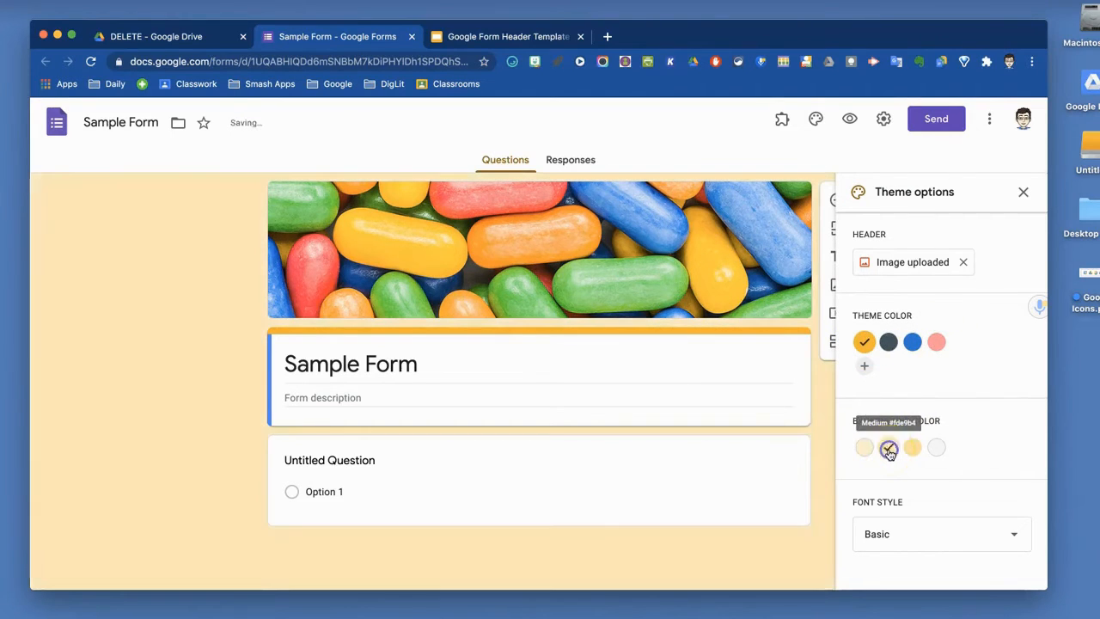
{"action": "left_click", "coordinate": [913, 447]}
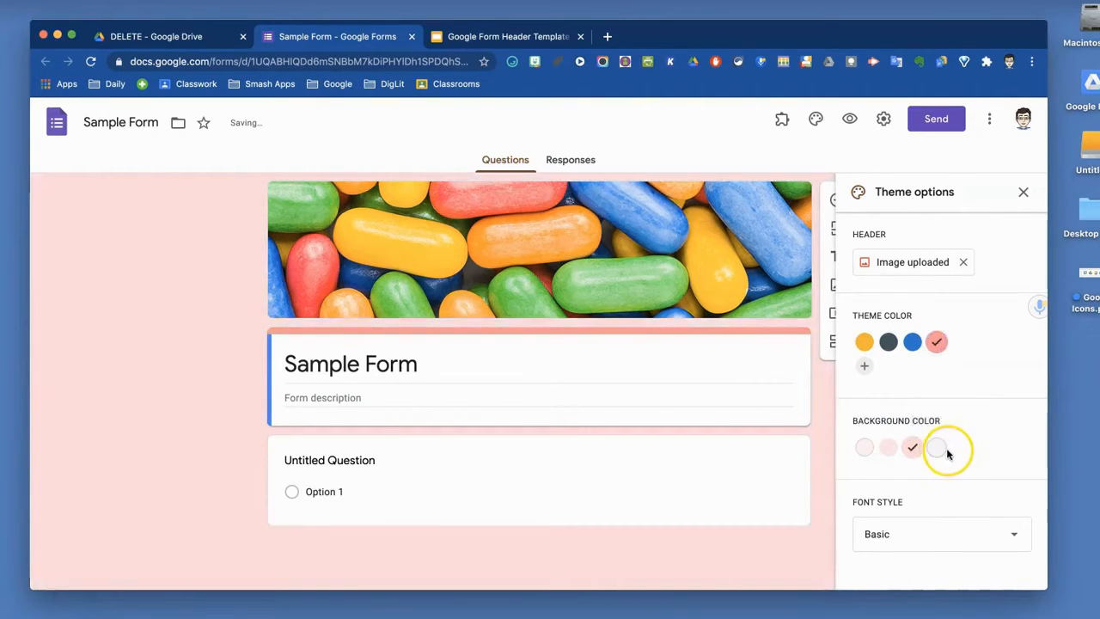
Try the Decorative and Formal font styles, then return the form to the Basic font.
{"action": "left_click", "coordinate": [935, 447]}
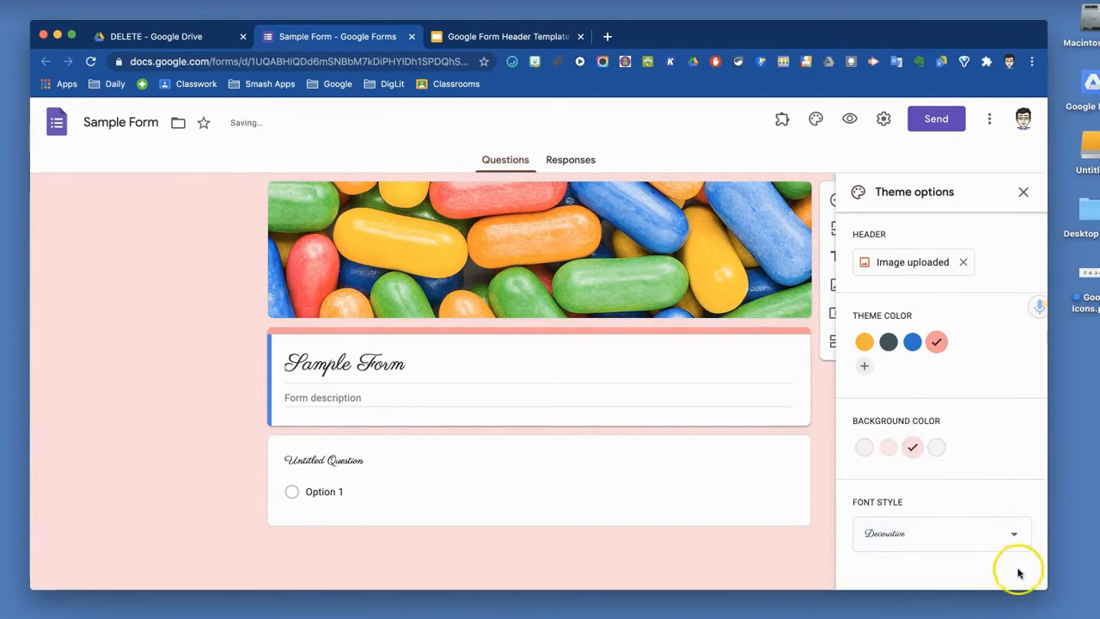
{"action": "left_click", "coordinate": [942, 533]}
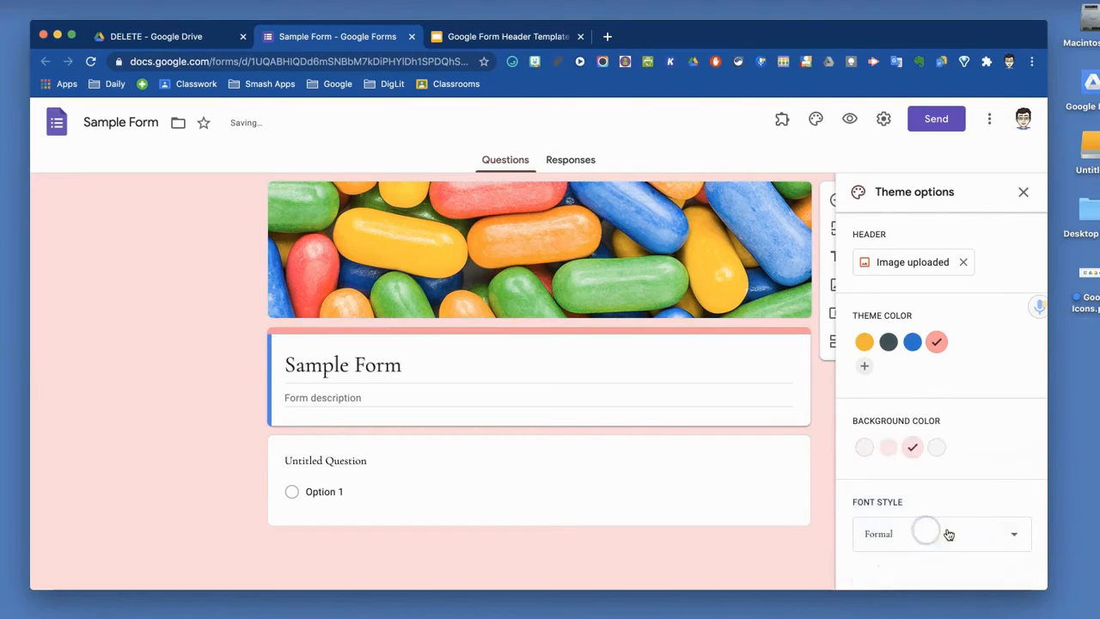
{"action": "left_click", "coordinate": [942, 533]}
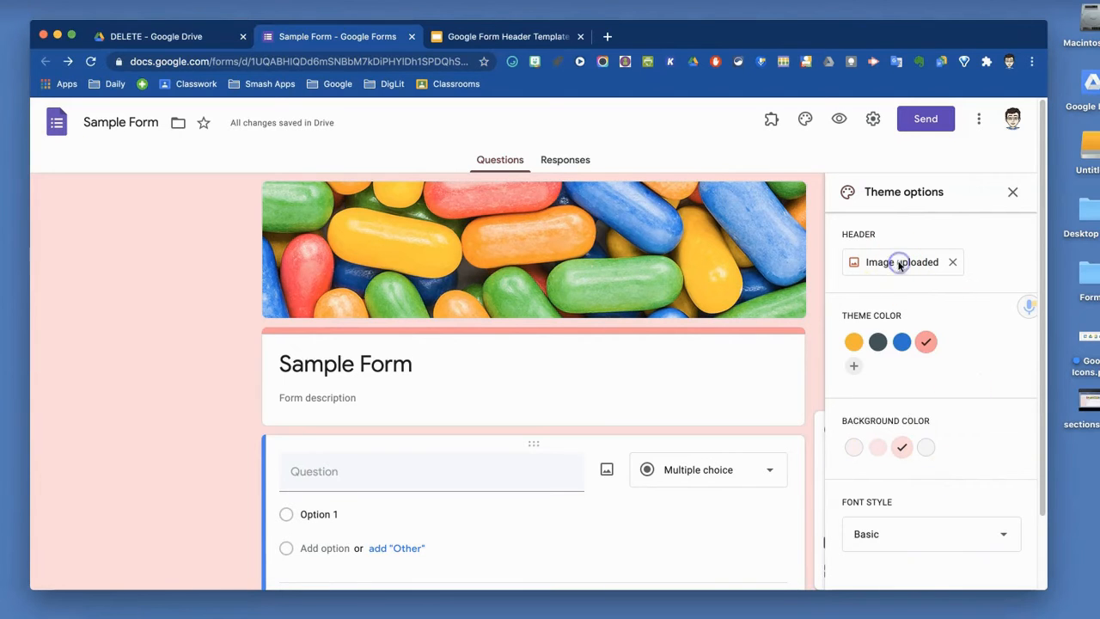
Reopen the header image picker on the Upload tab and switch to the Slides header template.
{"action": "left_click", "coordinate": [901, 261]}
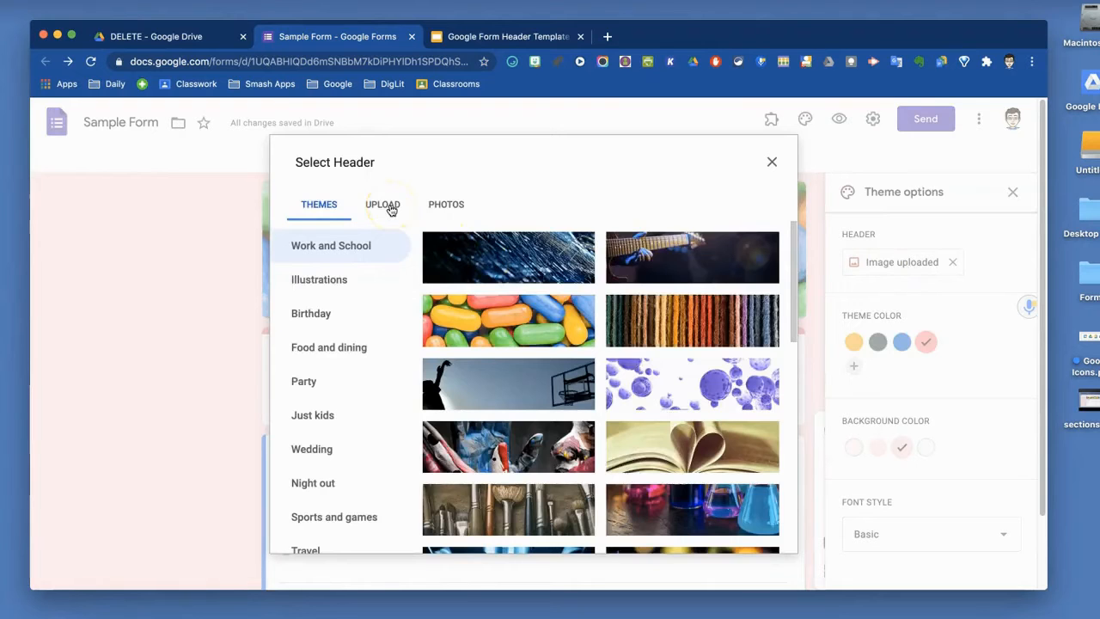
{"action": "mouse_move", "coordinate": [619, 421]}
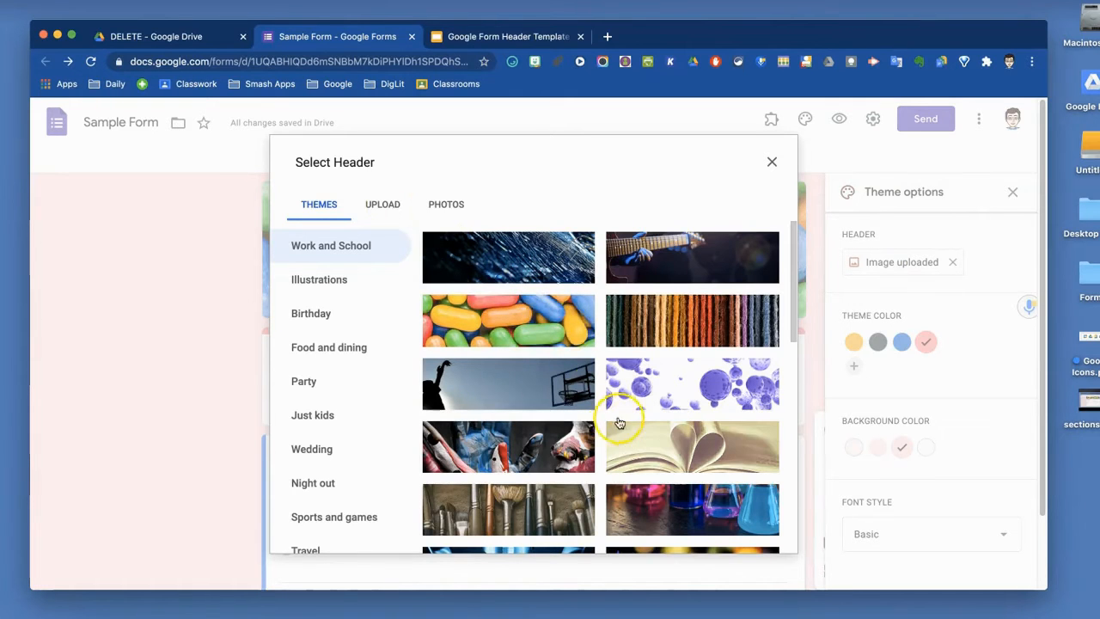
{"action": "mouse_move", "coordinate": [621, 437]}
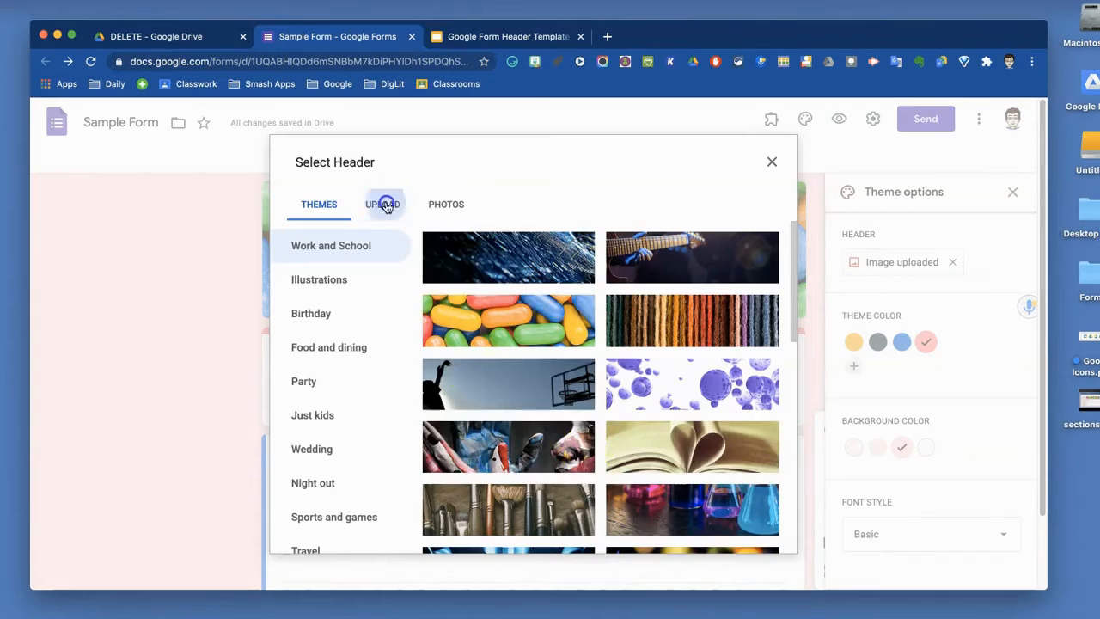
{"action": "left_click", "coordinate": [381, 203]}
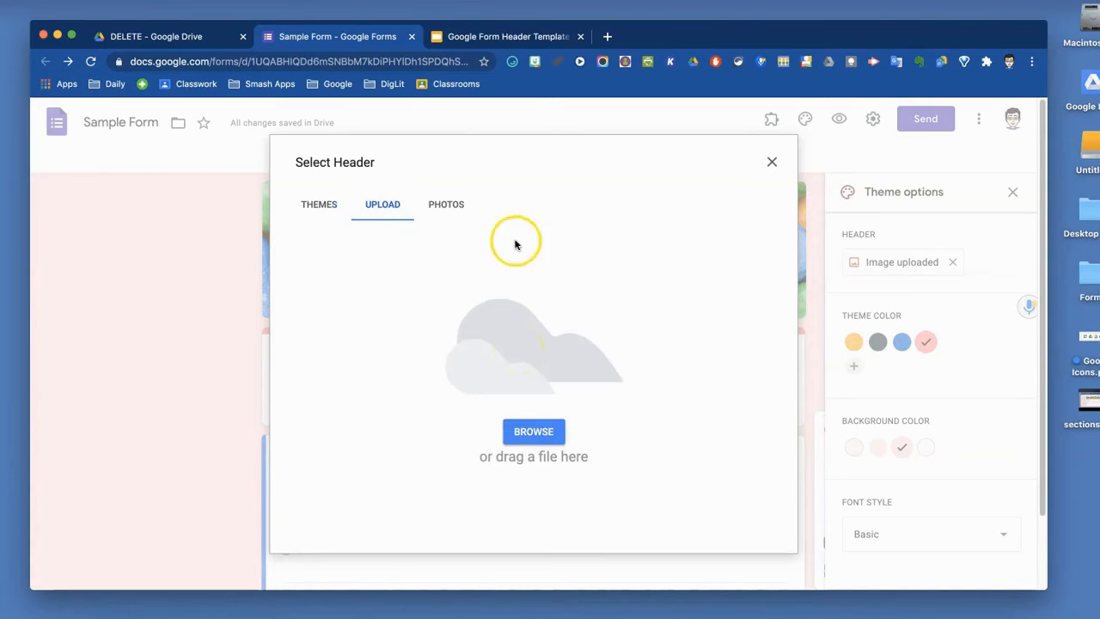
{"action": "left_click", "coordinate": [507, 36]}
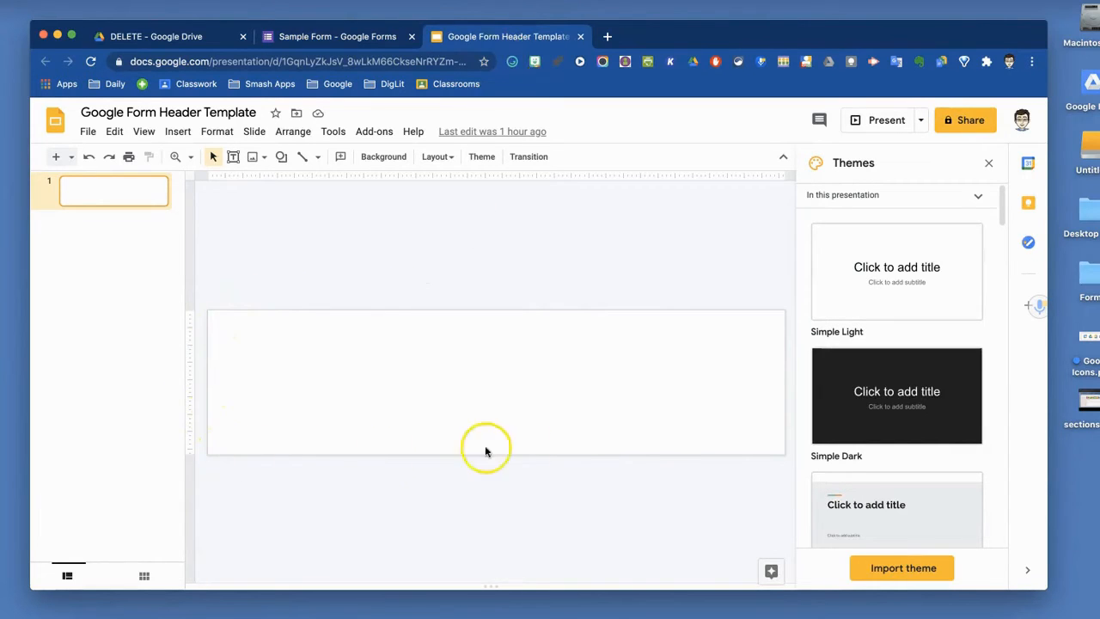
{"action": "mouse_move", "coordinate": [782, 454]}
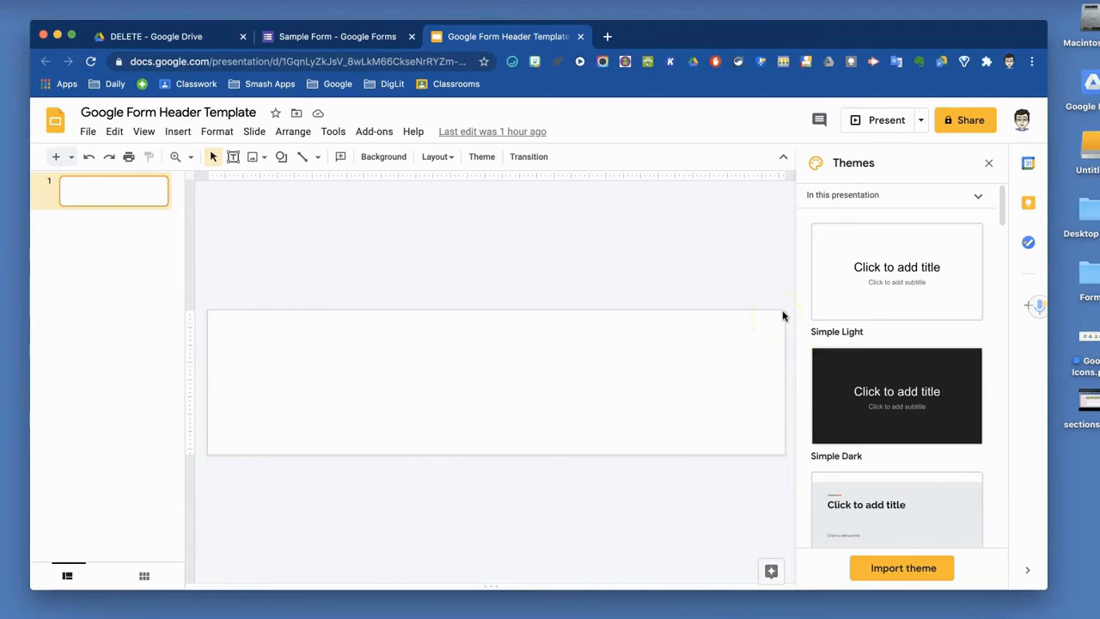
{"action": "mouse_move", "coordinate": [782, 315]}
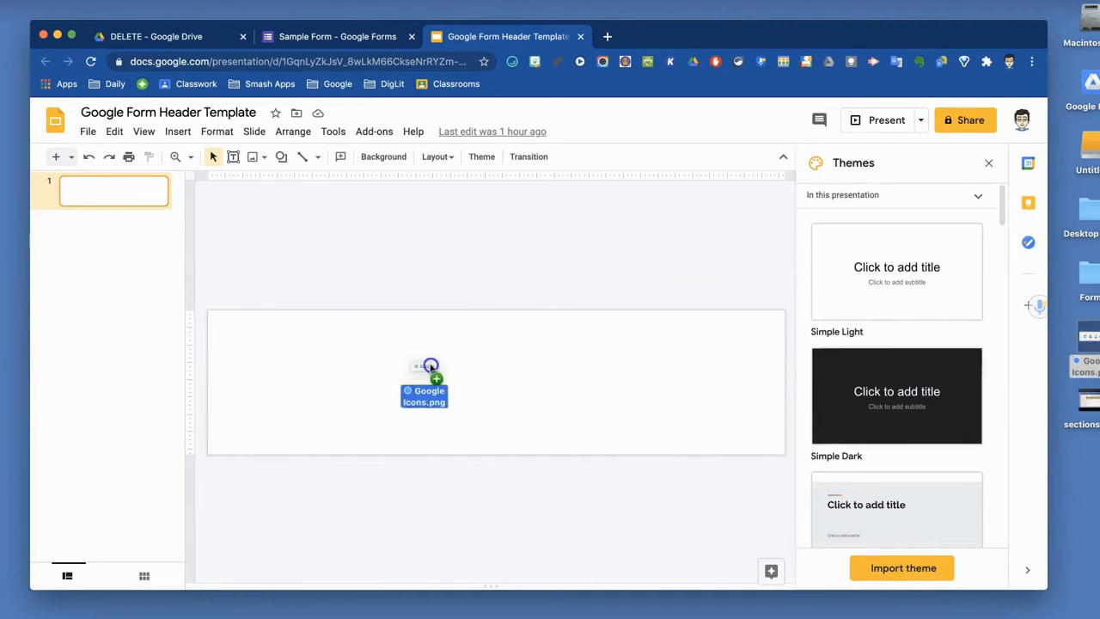
Place the Google icons image on the slide and enlarge it to span the slide width.
{"action": "left_click", "coordinate": [423, 382]}
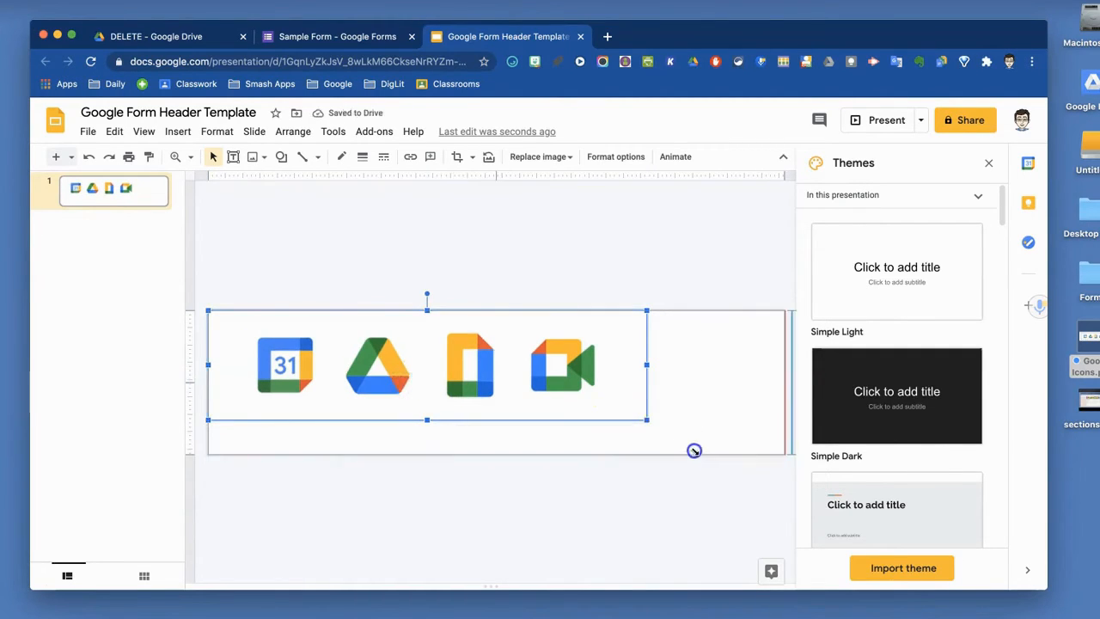
{"action": "left_click_drag", "start_coordinate": [695, 451], "coordinate": [645, 444]}
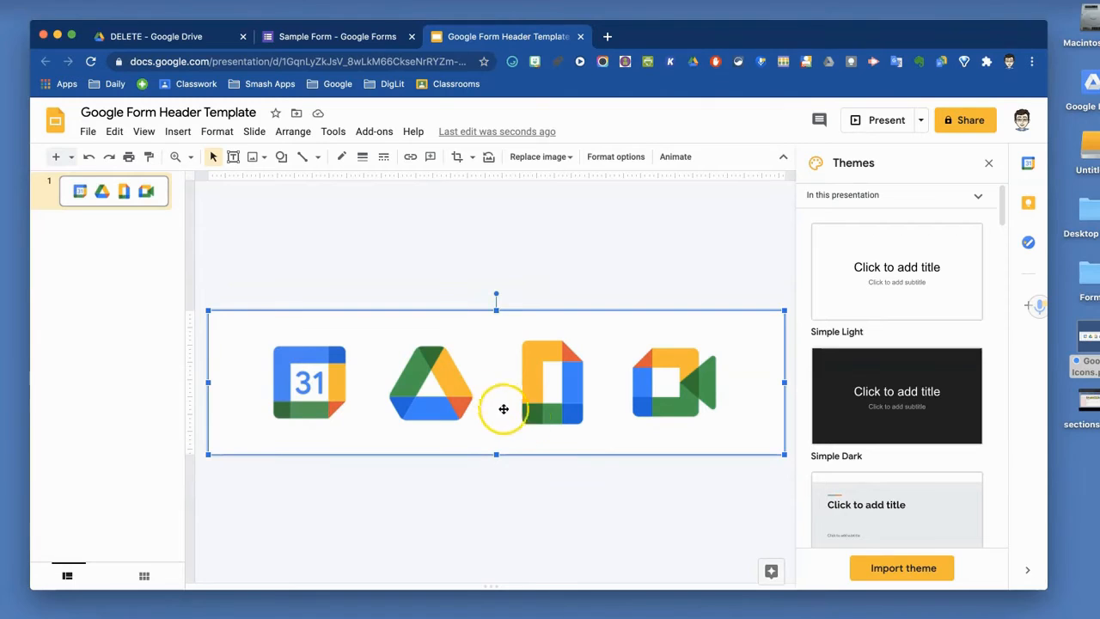
{"action": "mouse_move", "coordinate": [780, 454]}
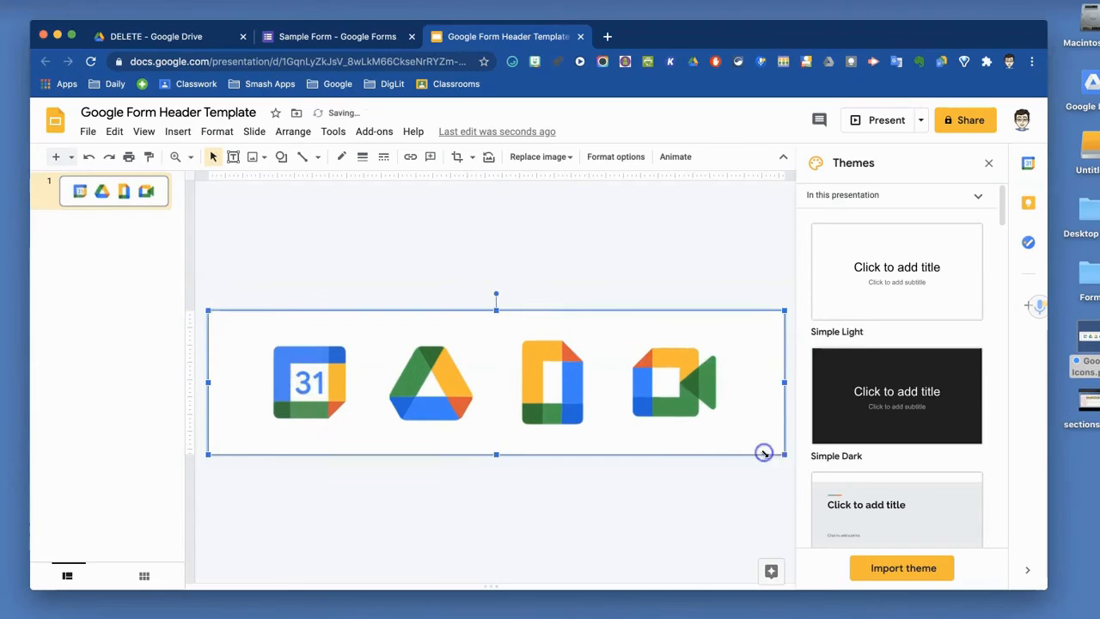
{"action": "mouse_move", "coordinate": [89, 130]}
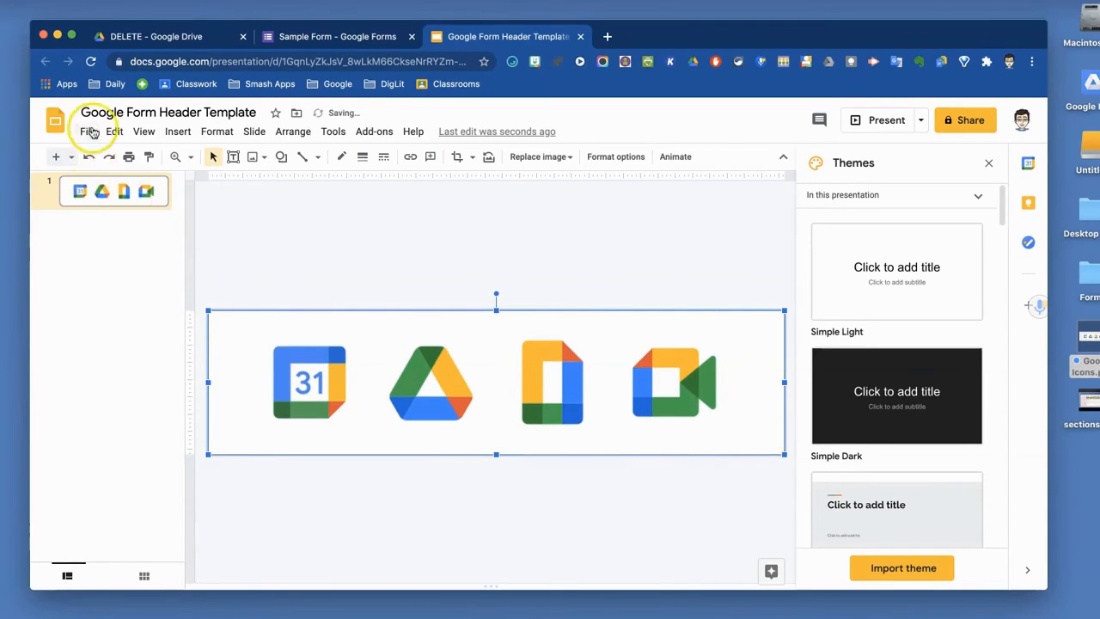
Open the File menu to download the header slide as a PNG image.
{"action": "left_click", "coordinate": [86, 130]}
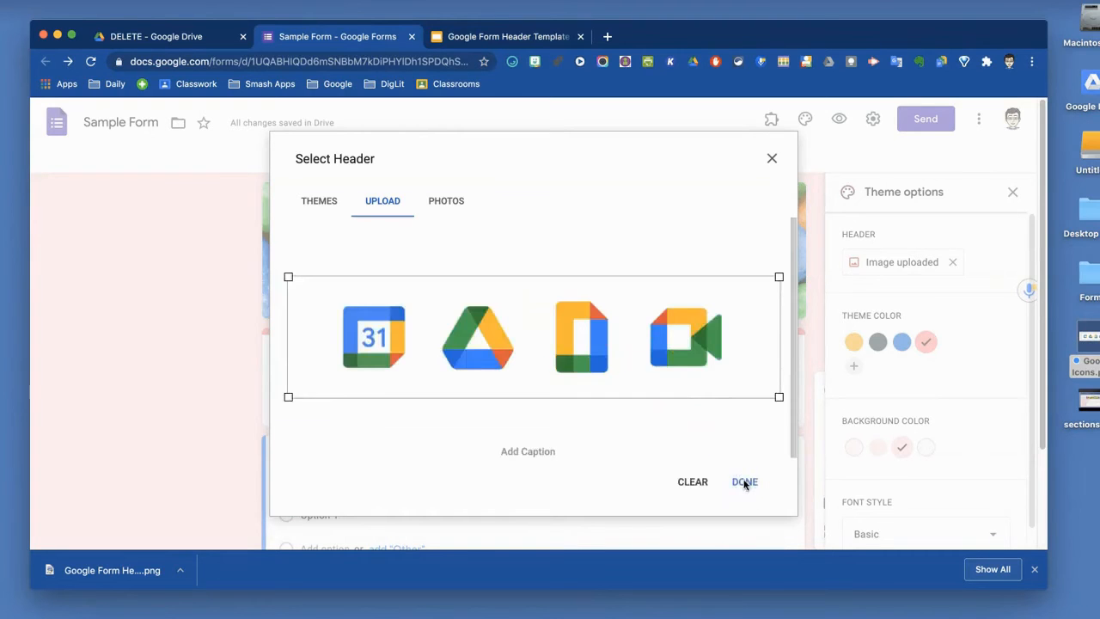
Confirm the uploaded icons image as header, set a green theme colour, preview the form and close theme options.
{"action": "left_click", "coordinate": [745, 481]}
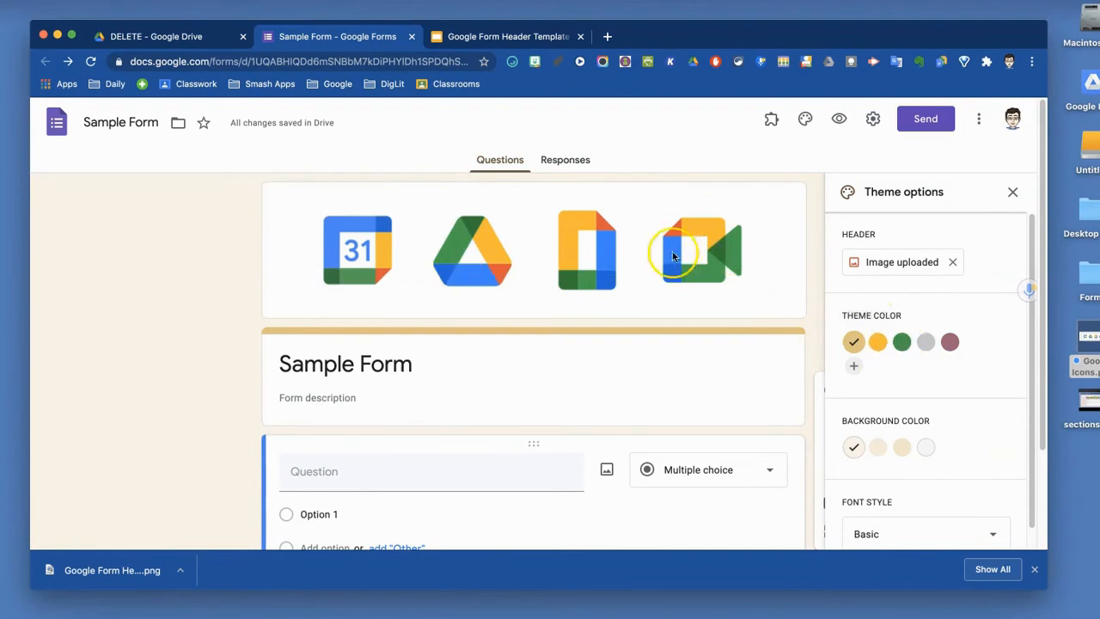
{"action": "left_click", "coordinate": [901, 342]}
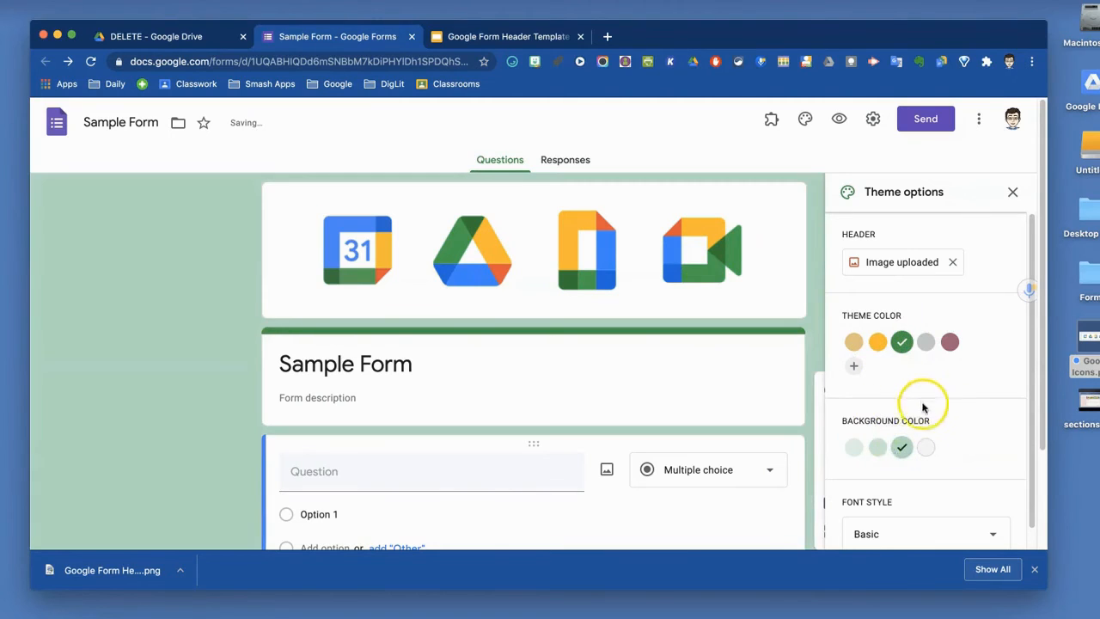
{"action": "mouse_move", "coordinate": [653, 382]}
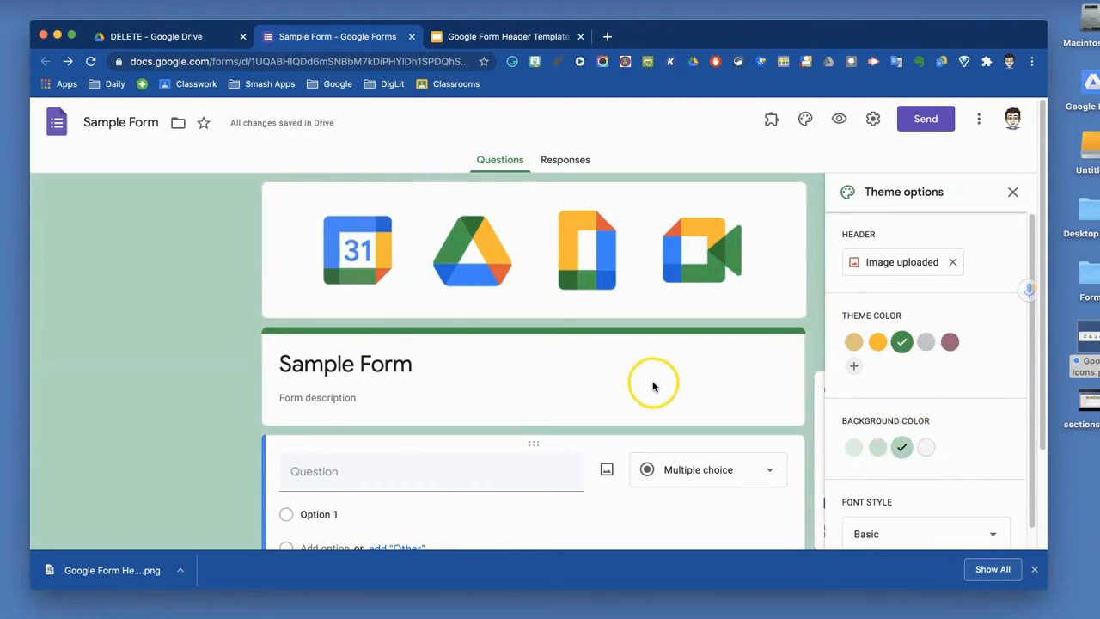
{"action": "scroll", "scroll_direction": "down", "scroll_amount": 3}
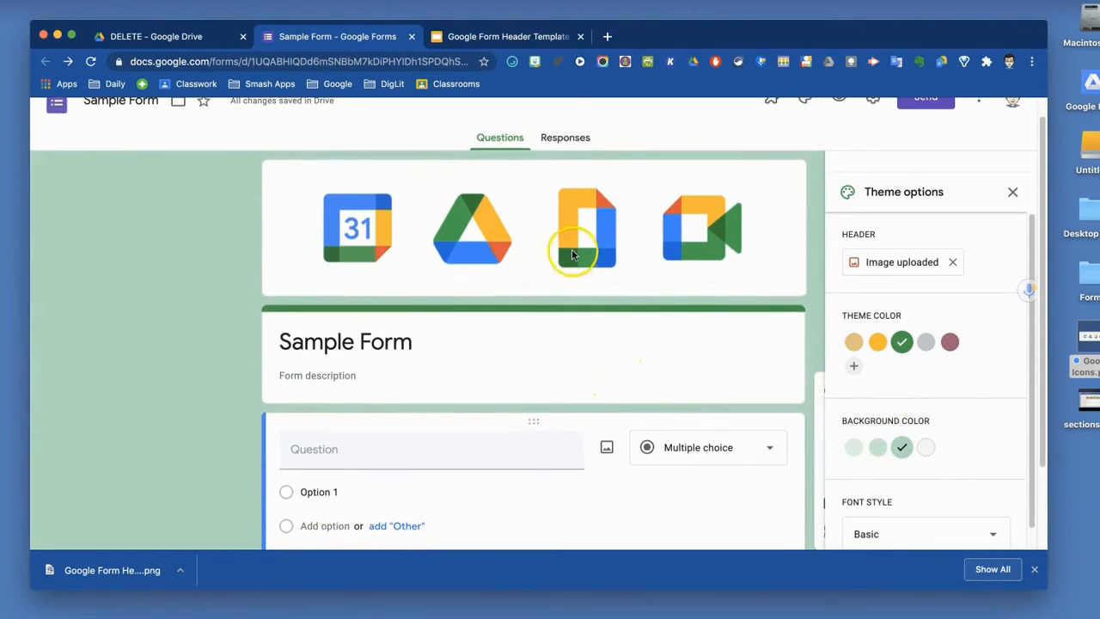
{"action": "mouse_move", "coordinate": [570, 249]}
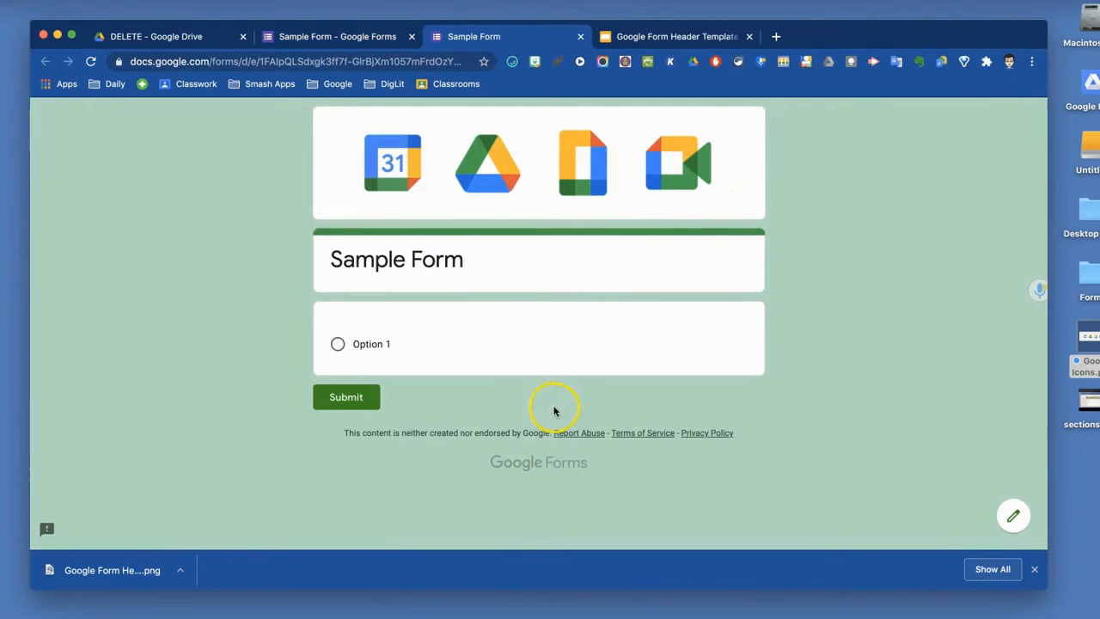
{"action": "left_click", "coordinate": [335, 36]}
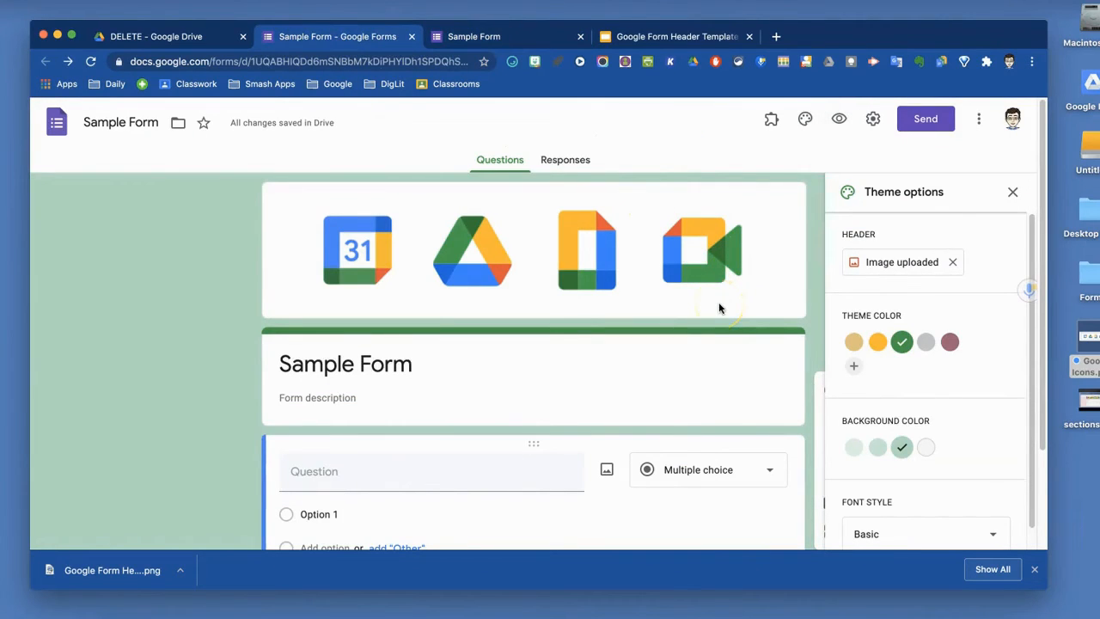
{"action": "mouse_move", "coordinate": [720, 308]}
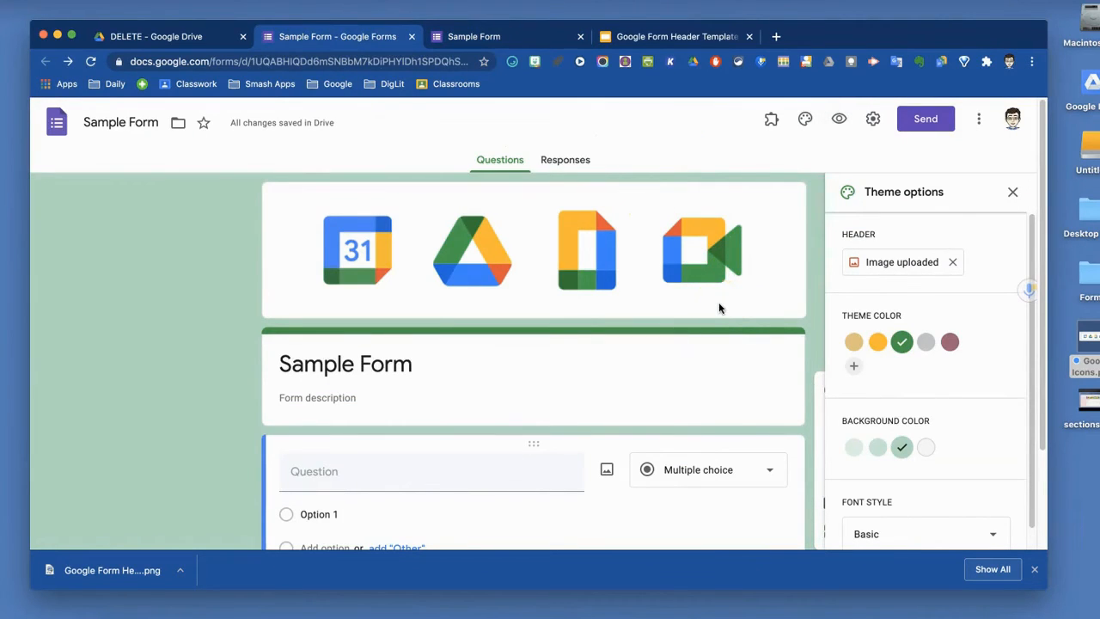
{"action": "mouse_move", "coordinate": [884, 184]}
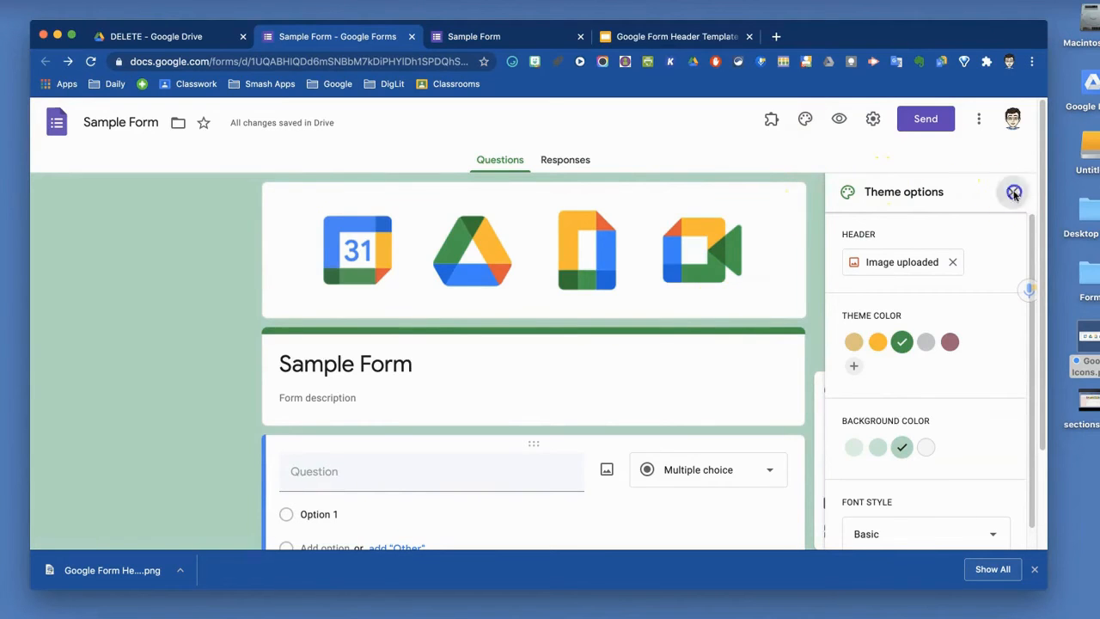
{"action": "left_click", "coordinate": [1014, 193]}
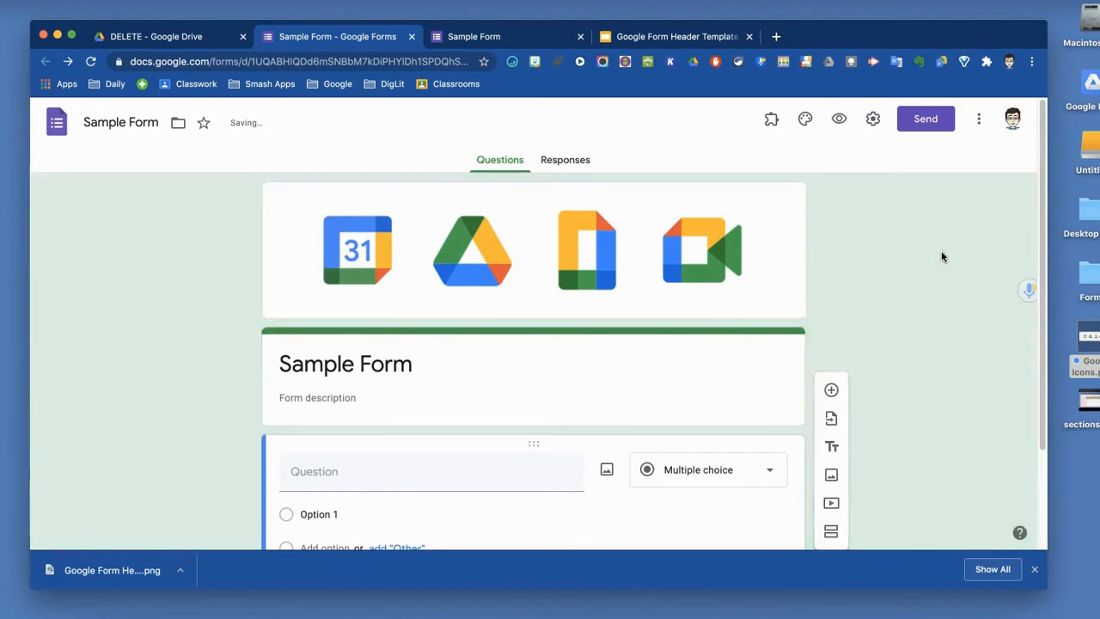
Restore the candy header with pink background, then glance at Preview and Settings.
{"action": "left_click", "coordinate": [805, 119]}
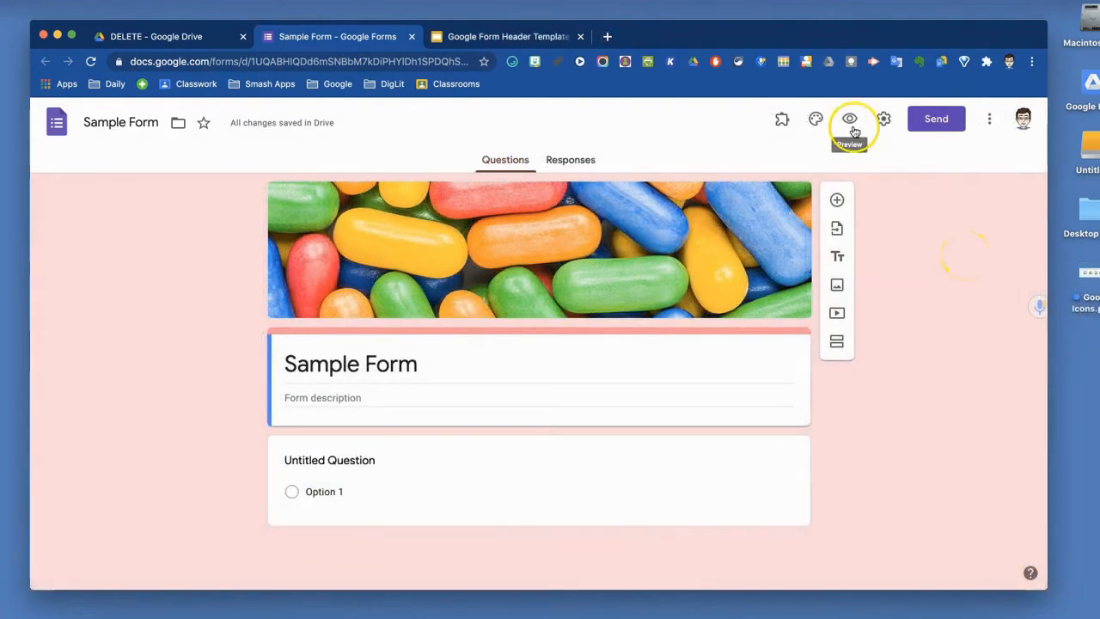
{"action": "mouse_move", "coordinate": [882, 402]}
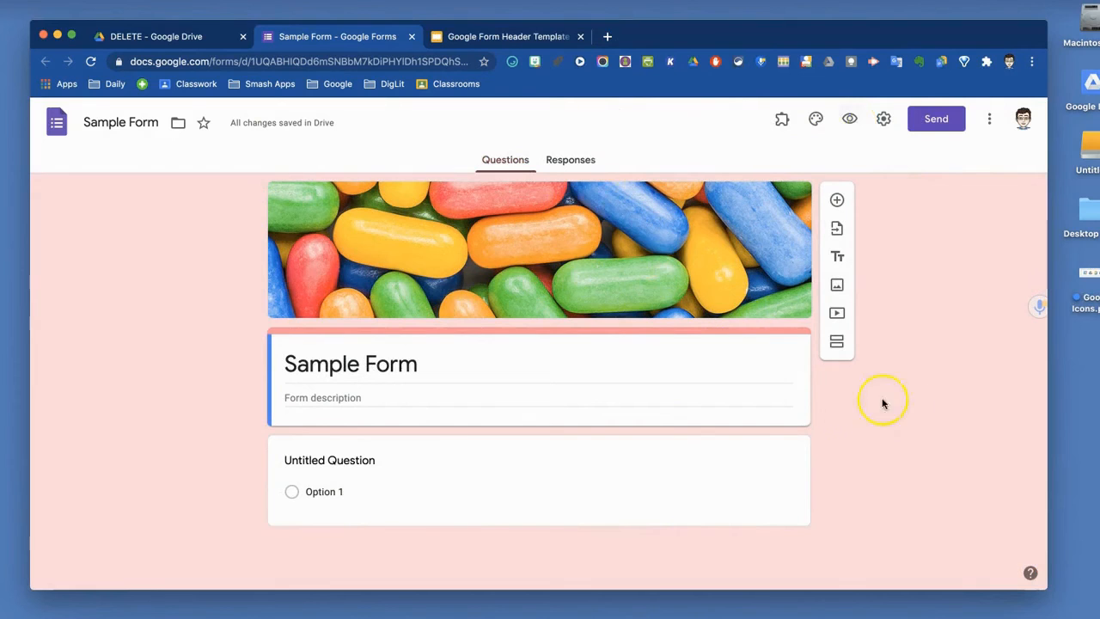
{"action": "left_click", "coordinate": [850, 118]}
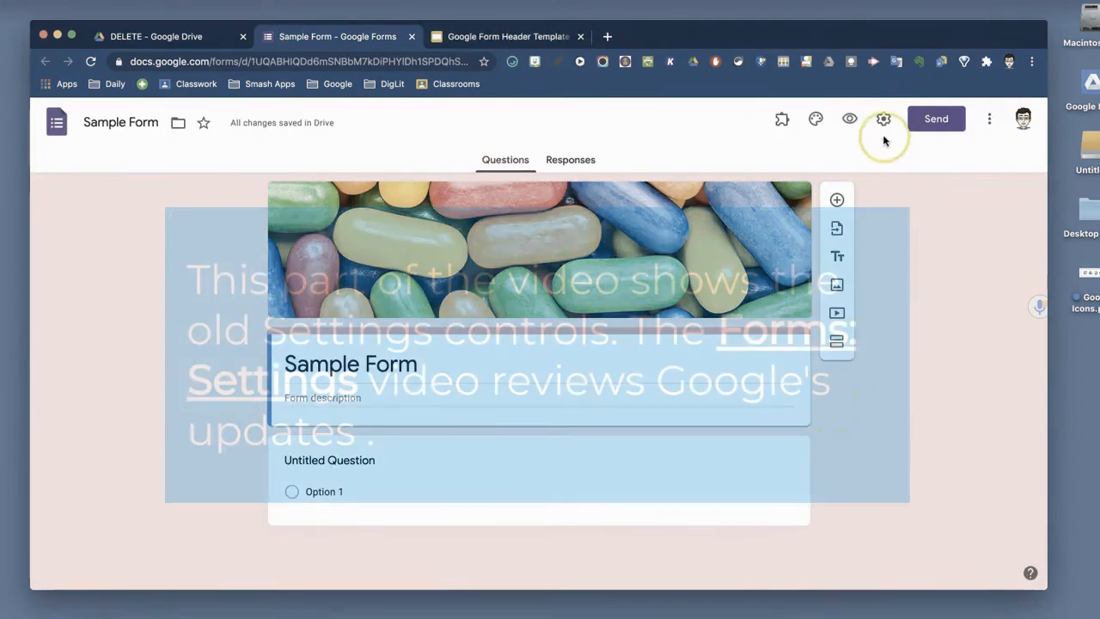
{"action": "left_click", "coordinate": [884, 119]}
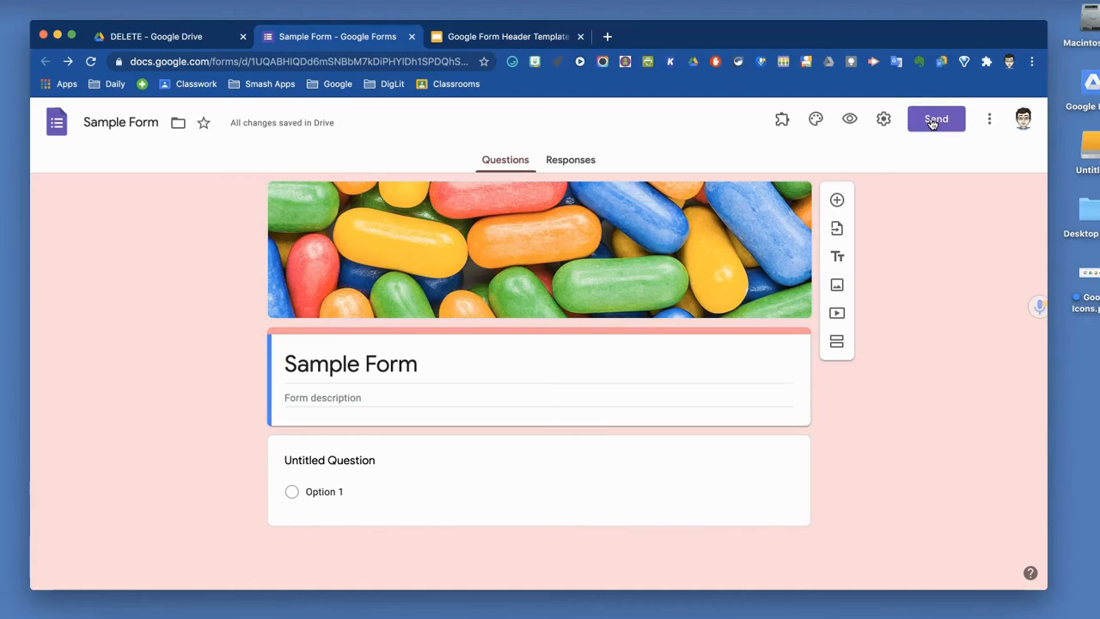
{"action": "mouse_move", "coordinate": [835, 284]}
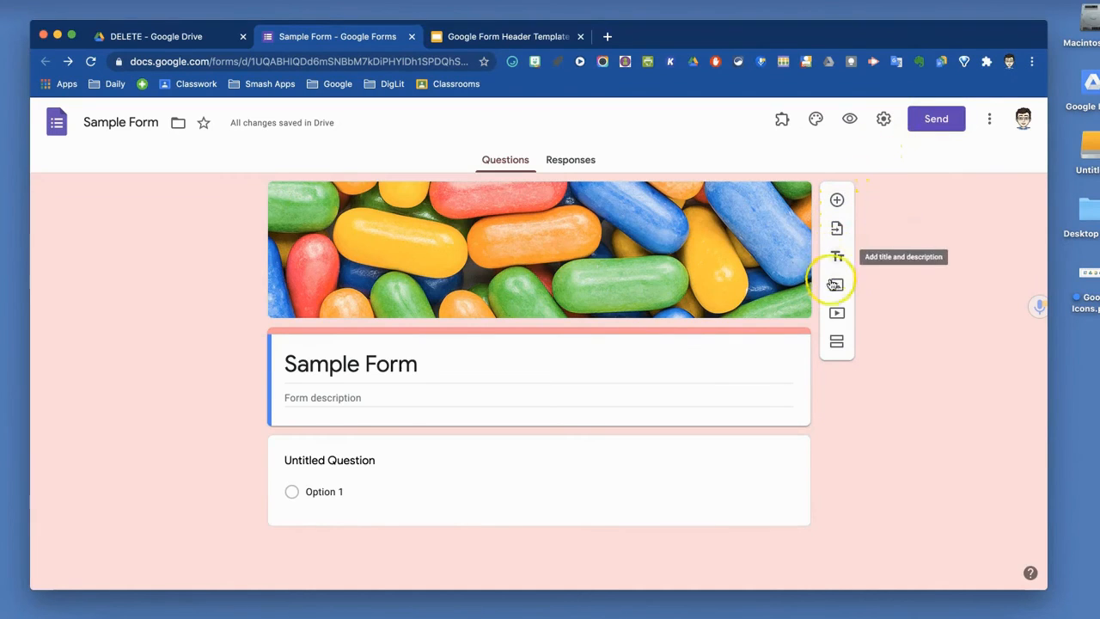
{"action": "mouse_move", "coordinate": [867, 375]}
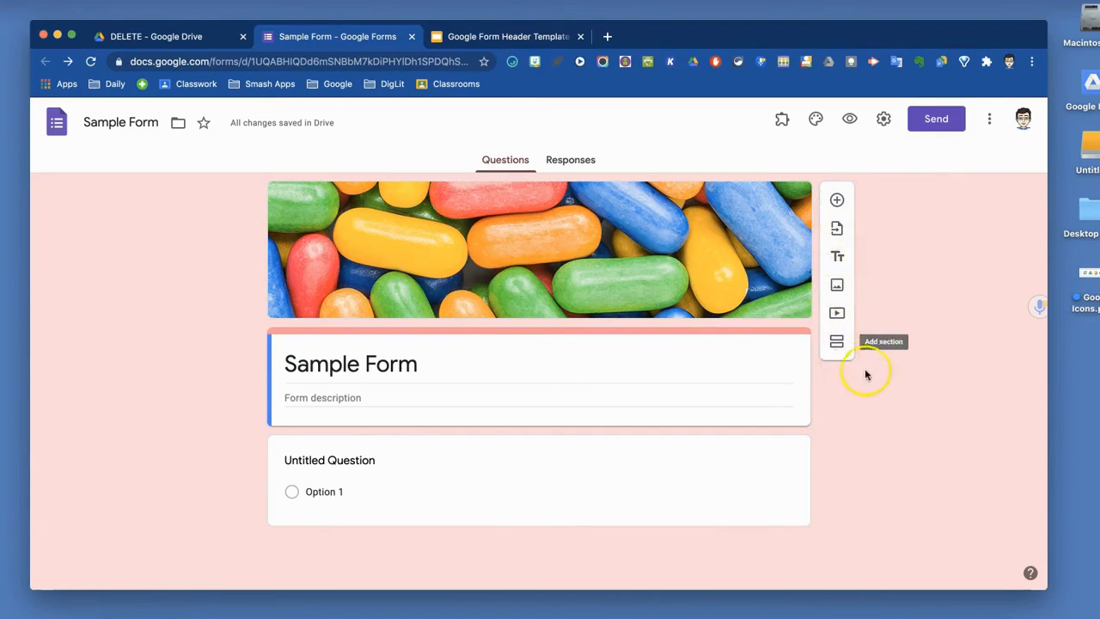
{"action": "mouse_move", "coordinate": [918, 337]}
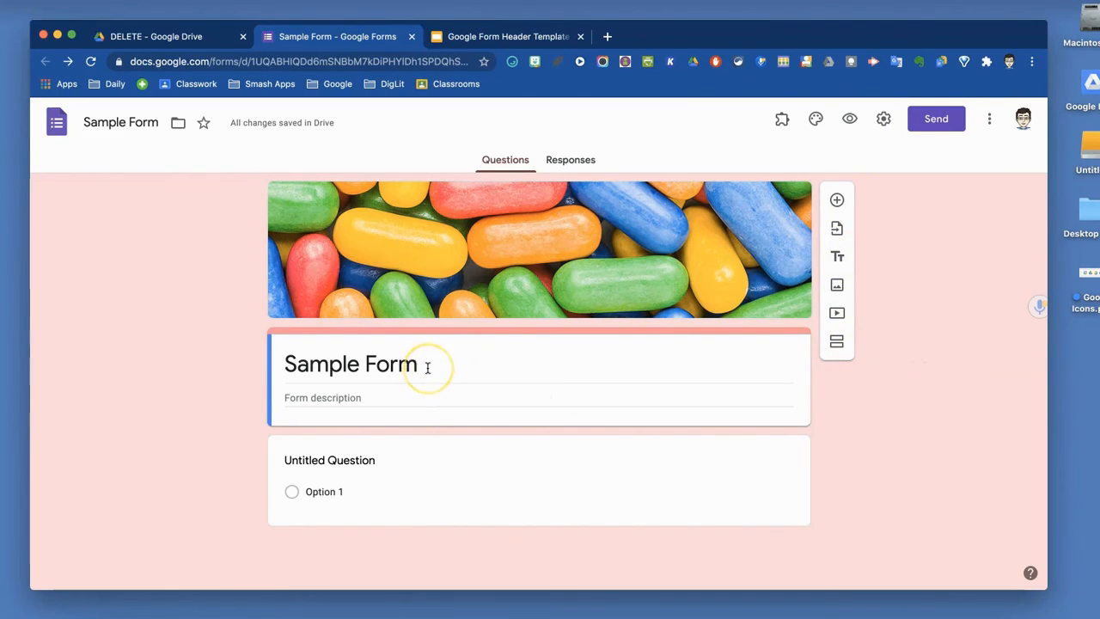
{"action": "mouse_move", "coordinate": [667, 347]}
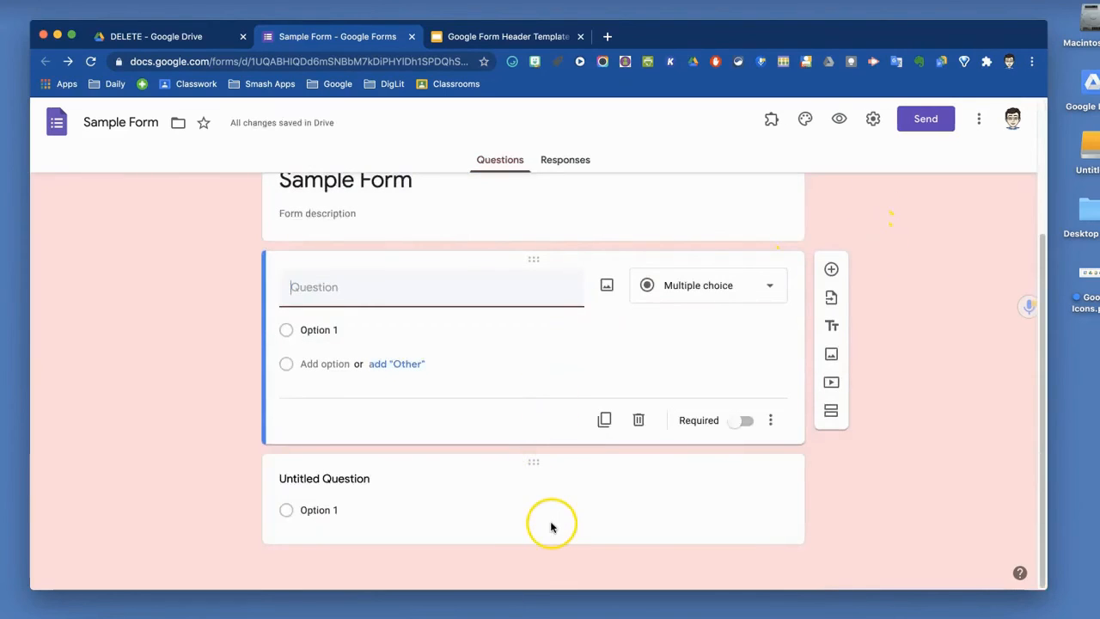
{"action": "mouse_move", "coordinate": [605, 419]}
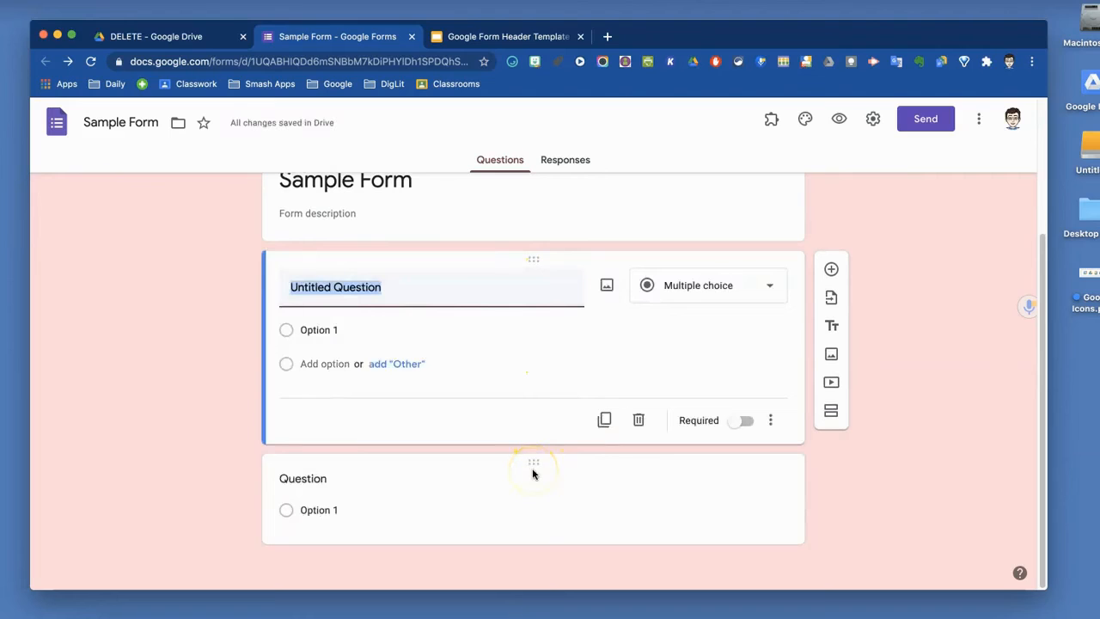
{"action": "mouse_move", "coordinate": [832, 325]}
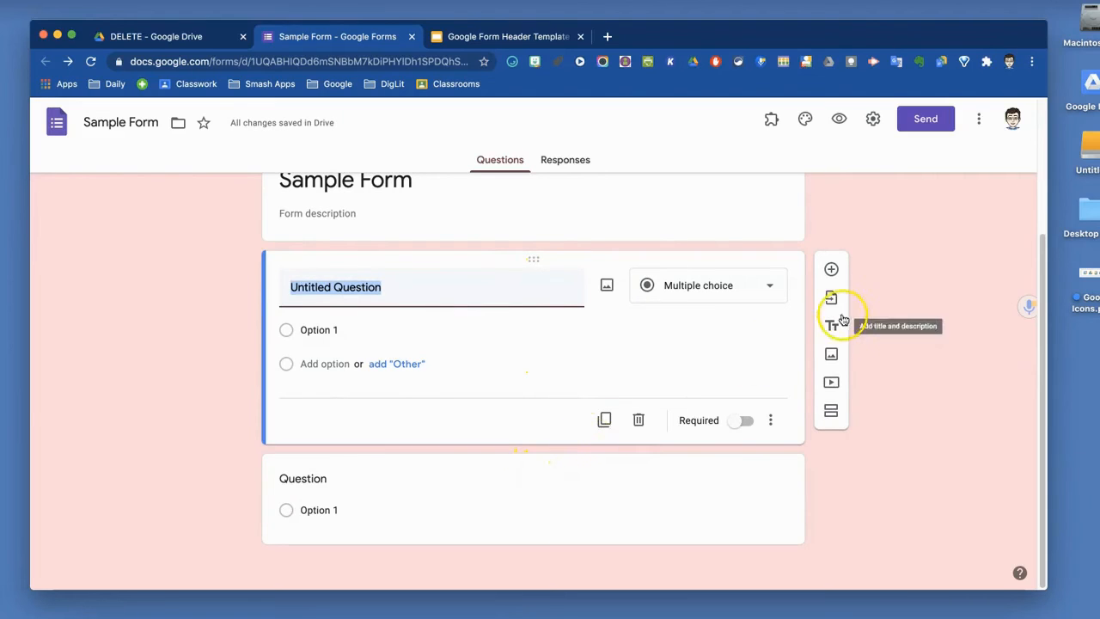
{"action": "mouse_move", "coordinate": [832, 298]}
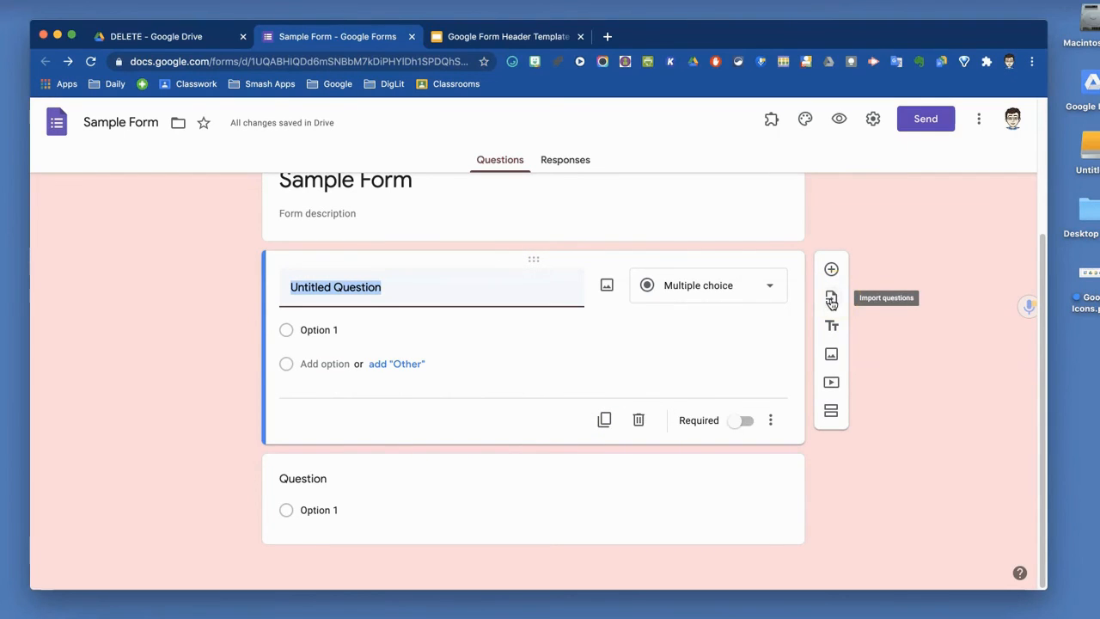
{"action": "left_click", "coordinate": [832, 299]}
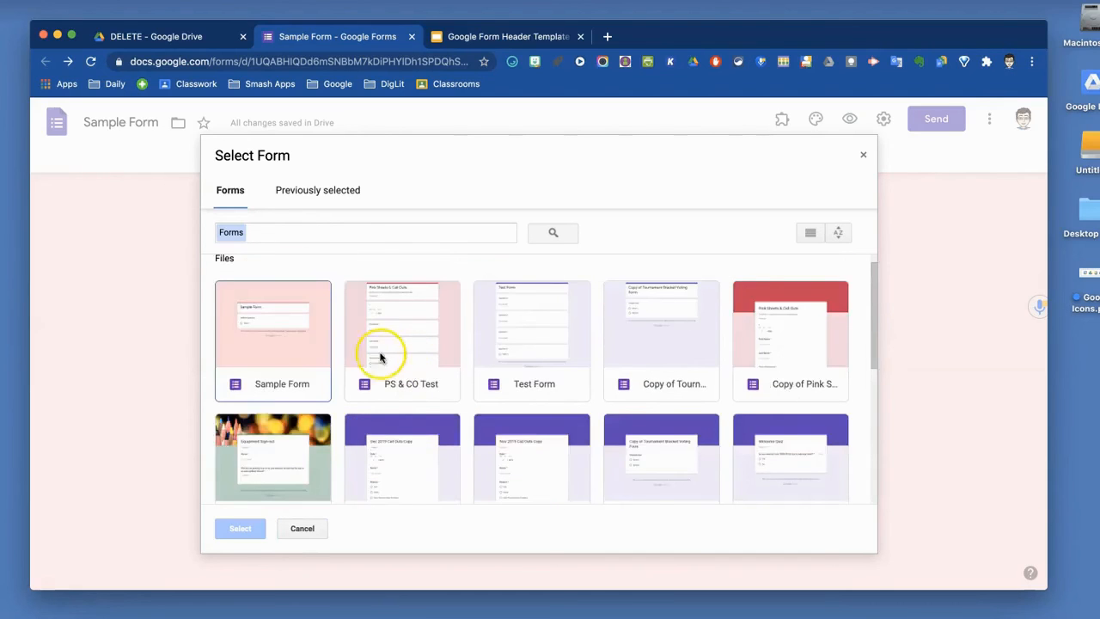
{"action": "mouse_move", "coordinate": [303, 528]}
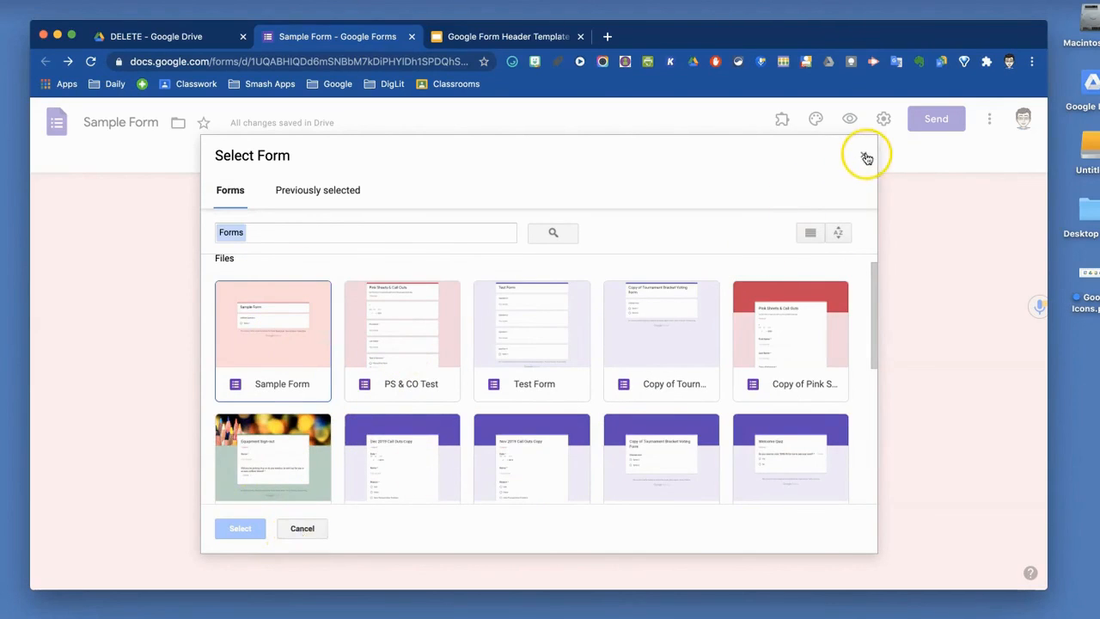
{"action": "left_click", "coordinate": [866, 158]}
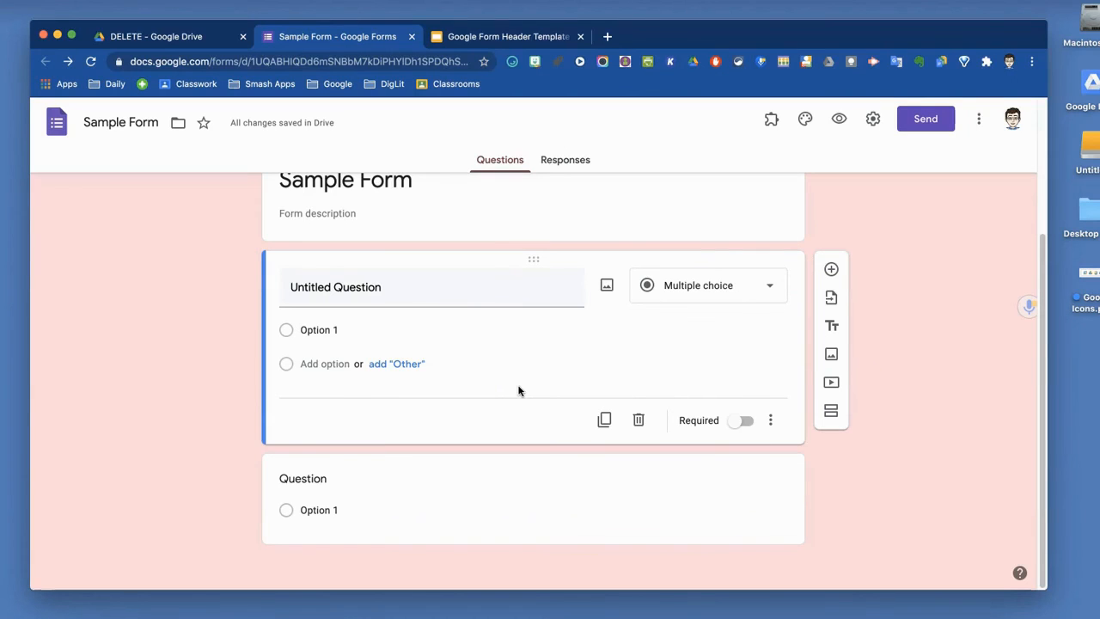
{"action": "mouse_move", "coordinate": [832, 326]}
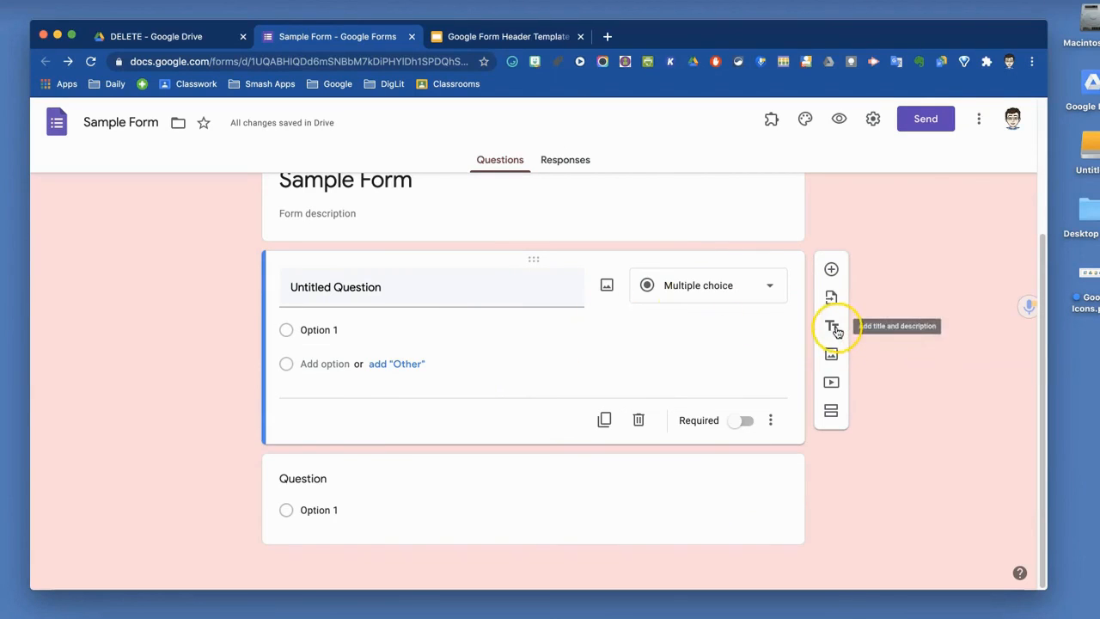
Insert a title-and-description block (Untitled Title) between the two questions.
{"action": "left_click", "coordinate": [832, 327]}
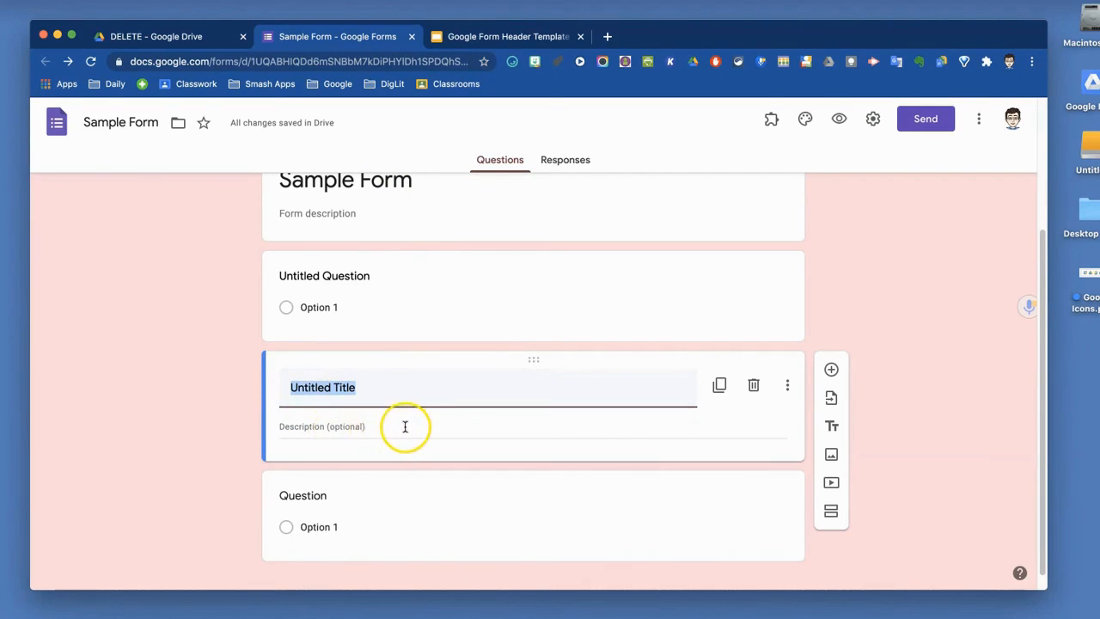
{"action": "mouse_move", "coordinate": [537, 478]}
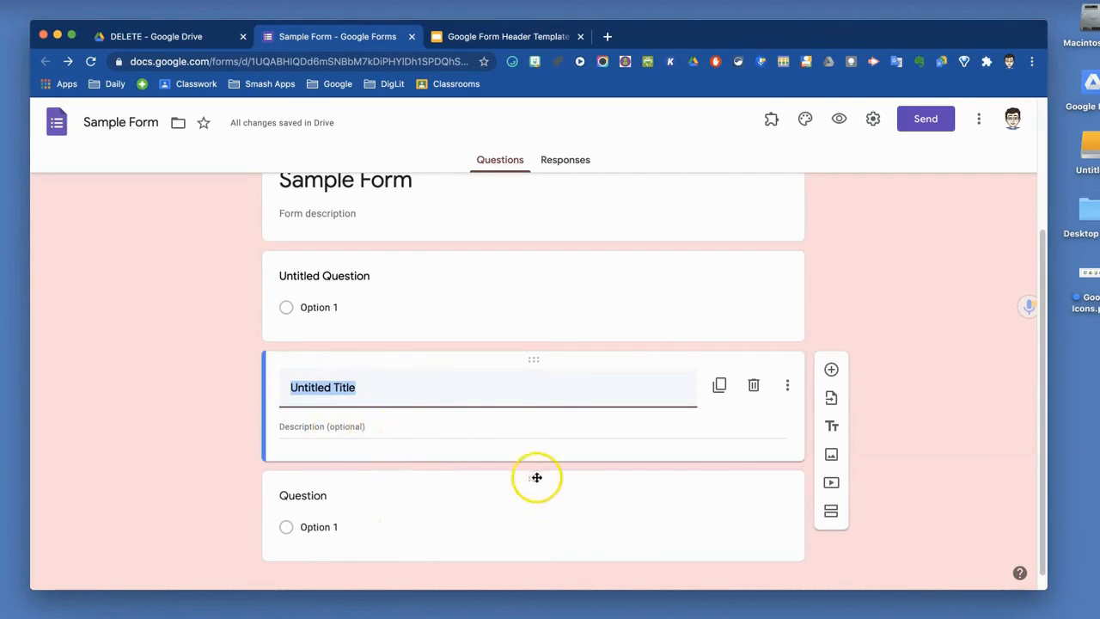
{"action": "mouse_move", "coordinate": [832, 453]}
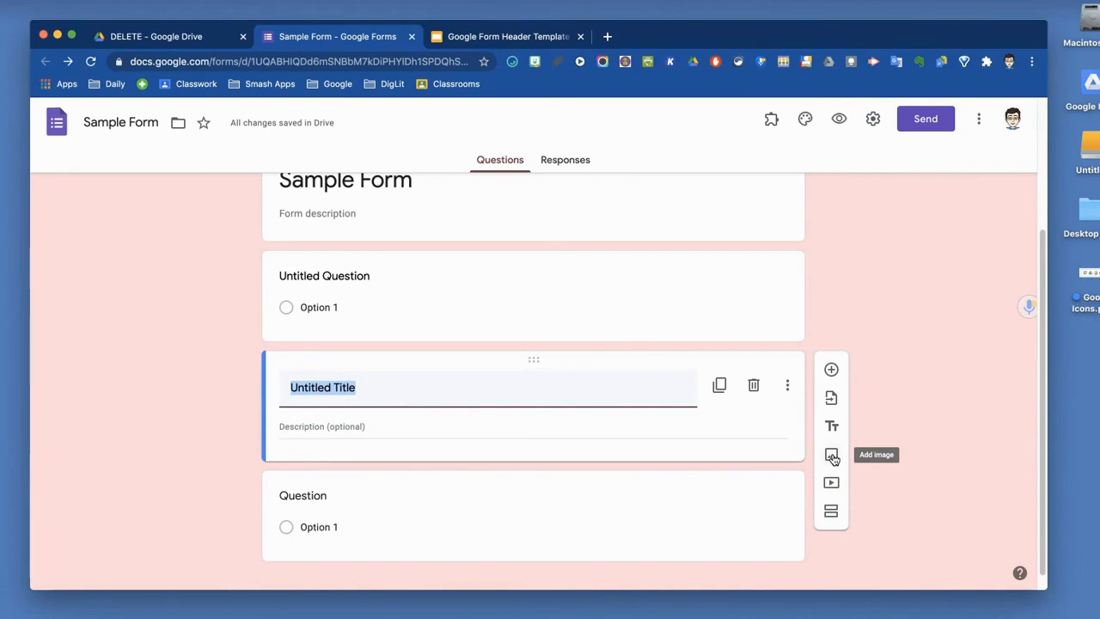
{"action": "mouse_move", "coordinate": [832, 481]}
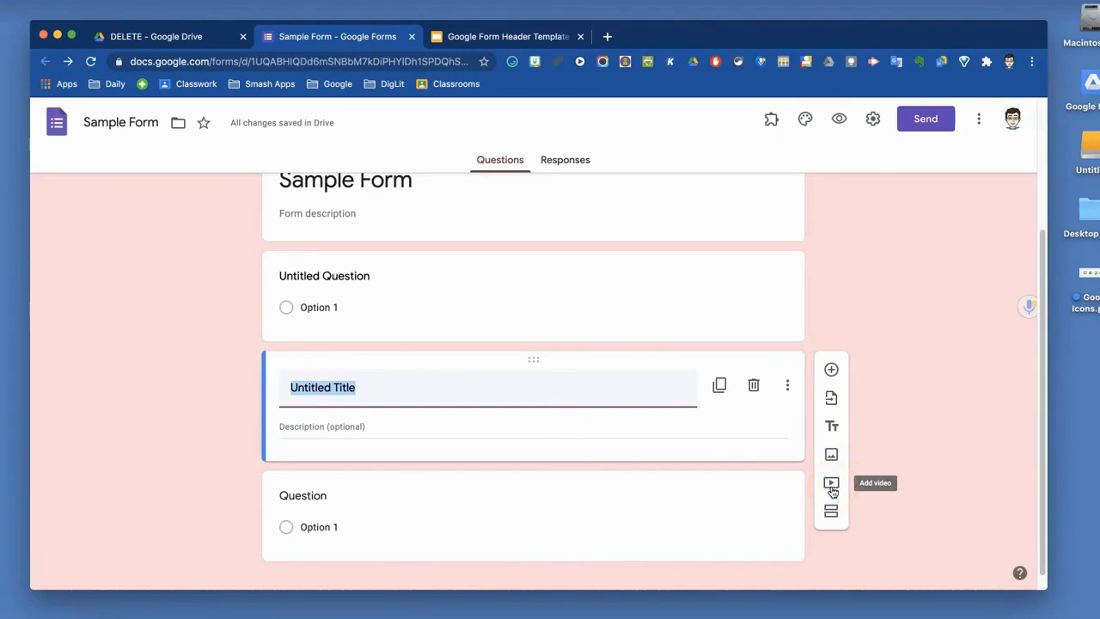
{"action": "mouse_move", "coordinate": [832, 513]}
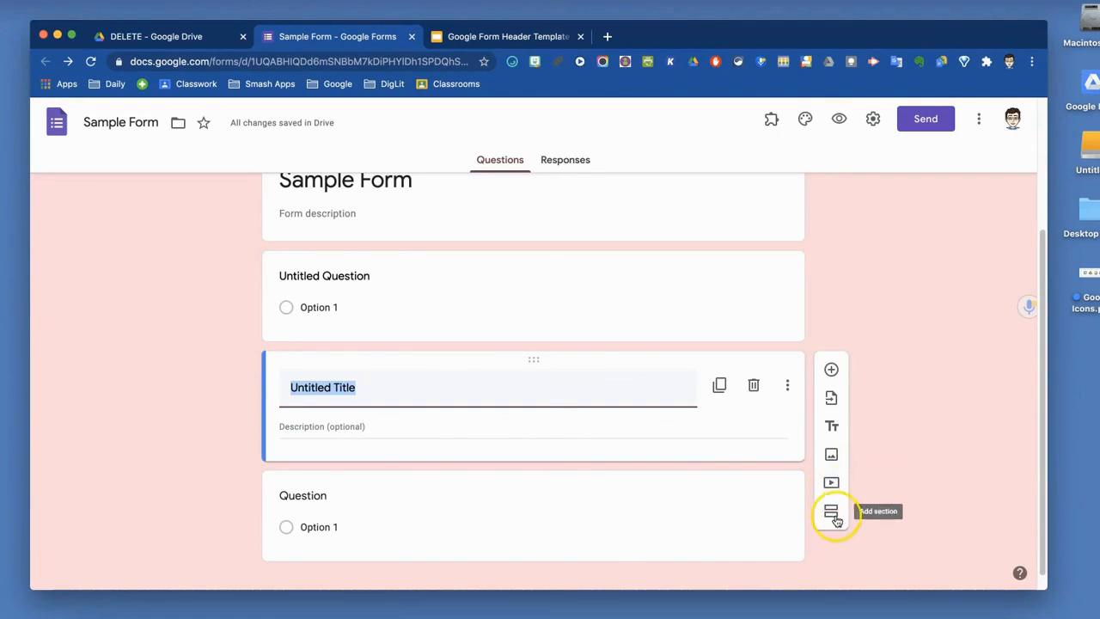
Insert a new Untitled Section after the title block, splitting the form in two.
{"action": "left_click", "coordinate": [832, 513]}
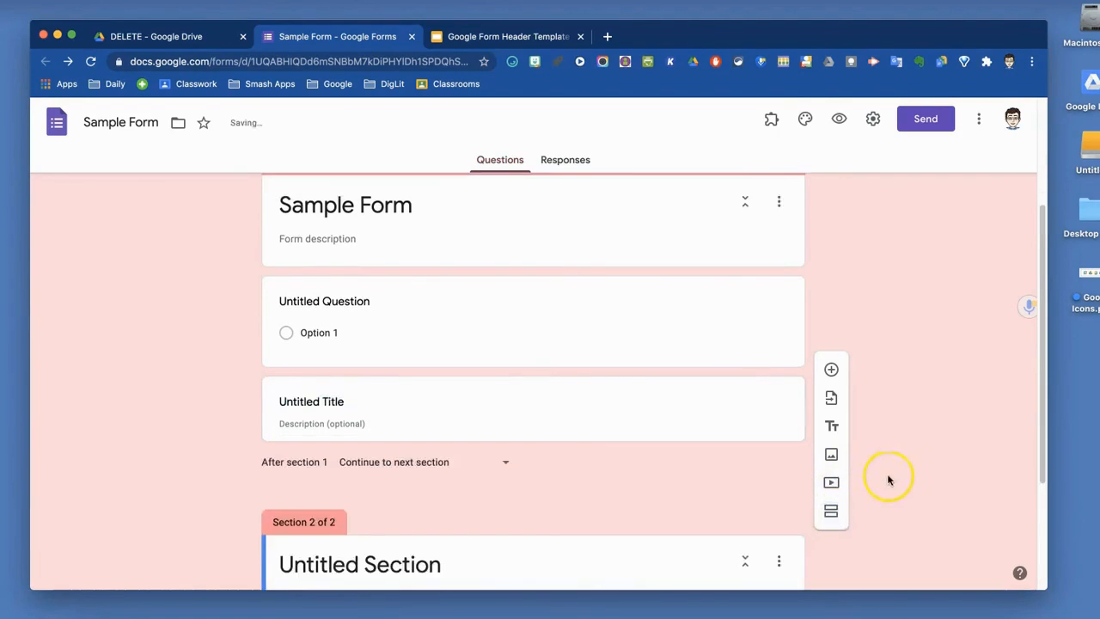
{"action": "scroll", "scroll_direction": "down", "scroll_amount": 3}
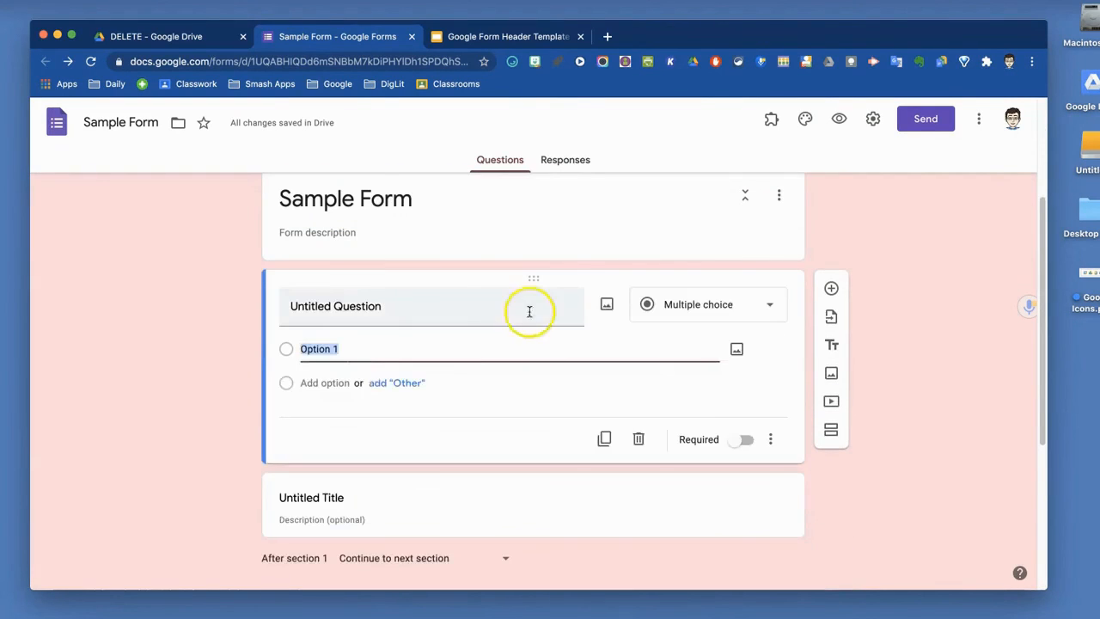
Peek at the question type list, then reveal the first question's branching and shuffle options.
{"action": "left_click", "coordinate": [708, 304]}
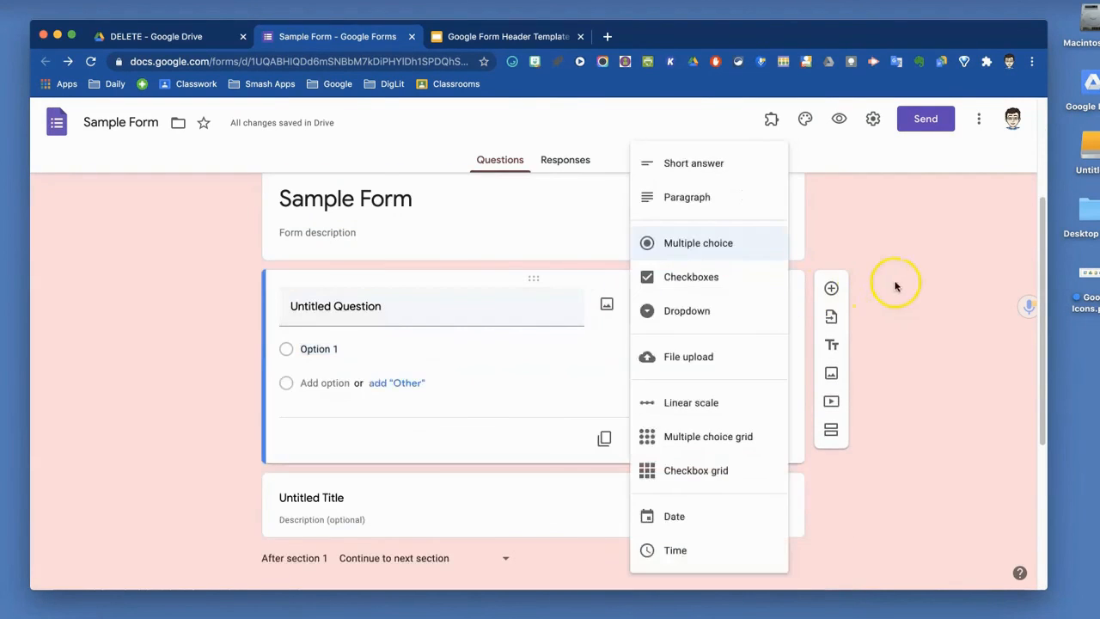
{"action": "left_click", "coordinate": [698, 242]}
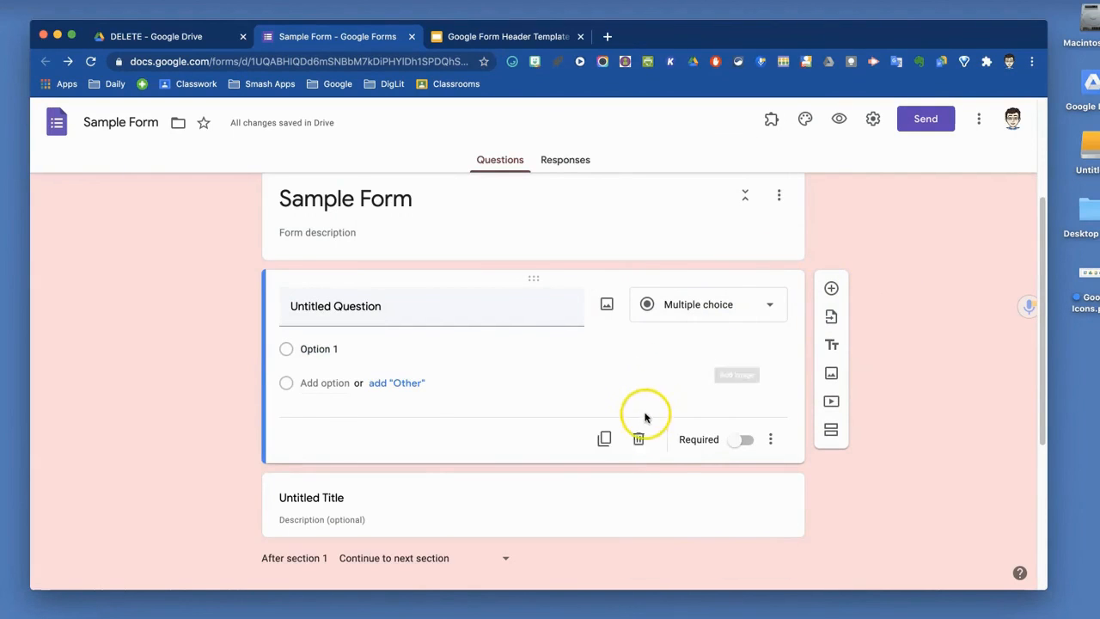
{"action": "mouse_move", "coordinate": [605, 440]}
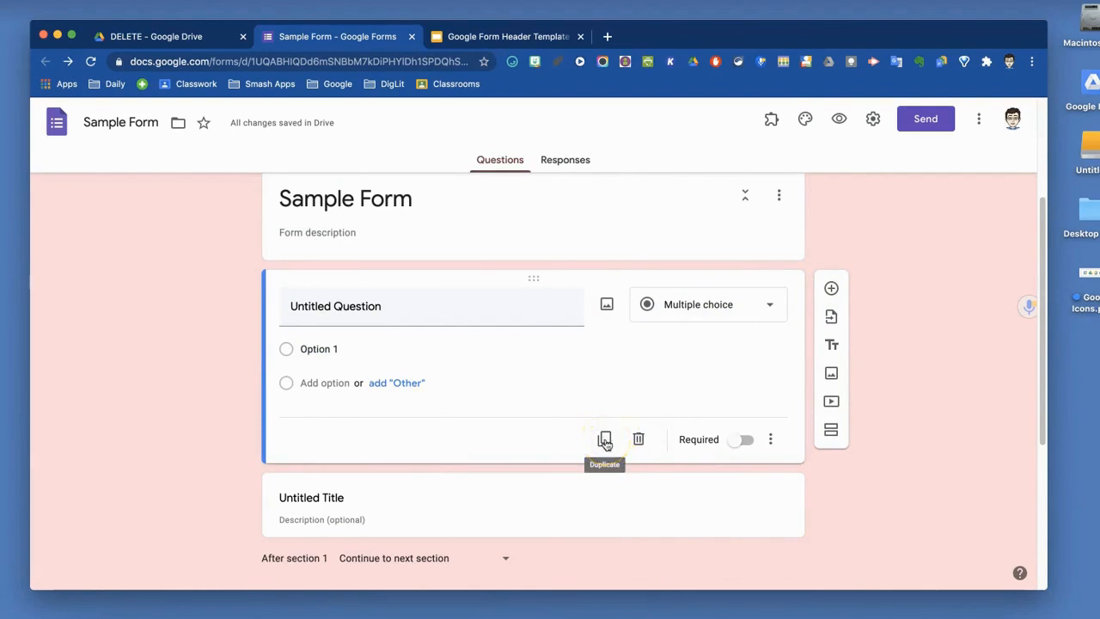
{"action": "mouse_move", "coordinate": [710, 446]}
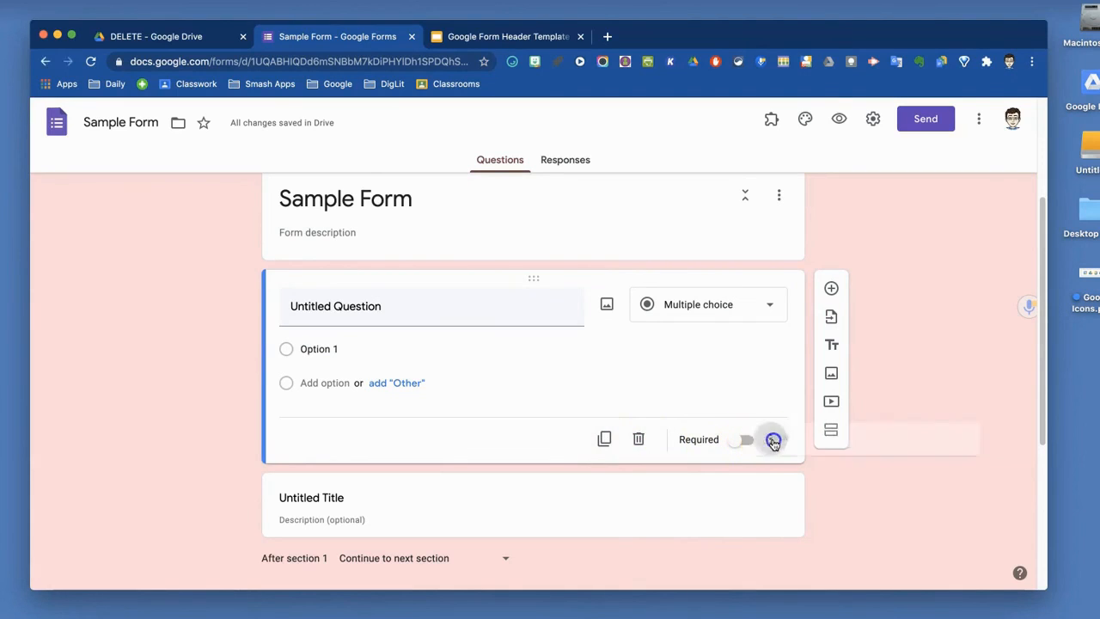
{"action": "left_click", "coordinate": [770, 441]}
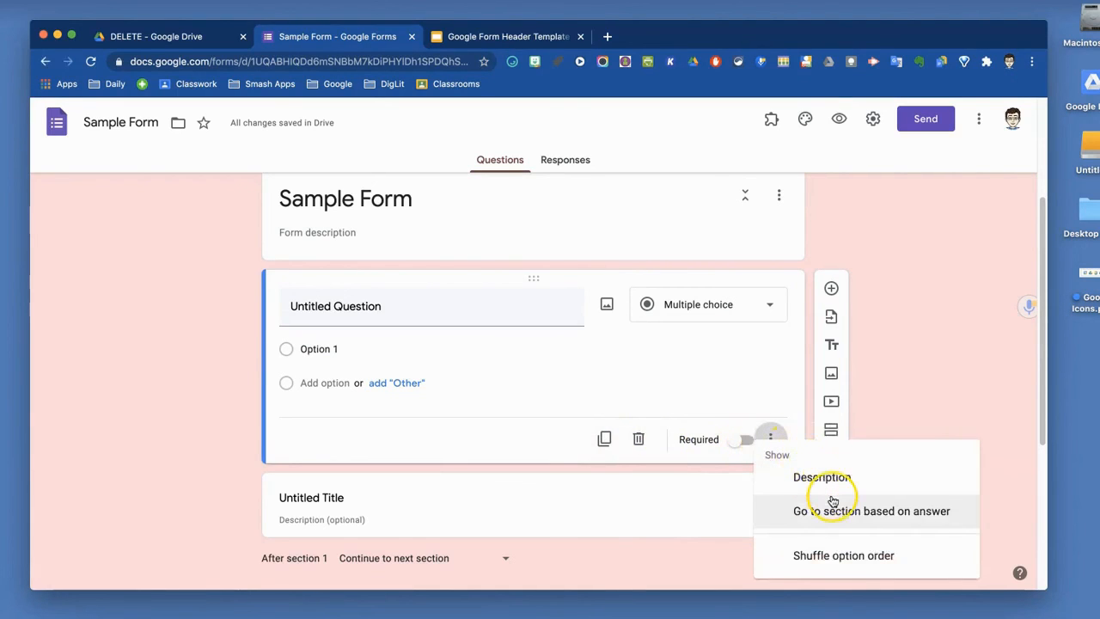